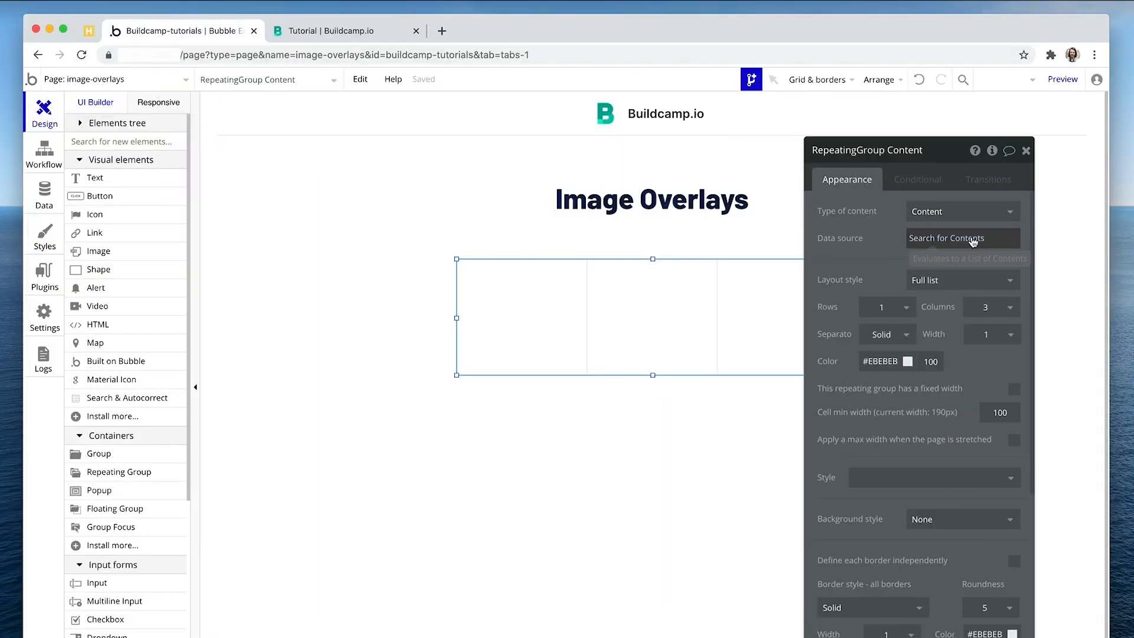
Inspect the Content data type's Image and Title fields in the Data tab
left_click(43, 194)
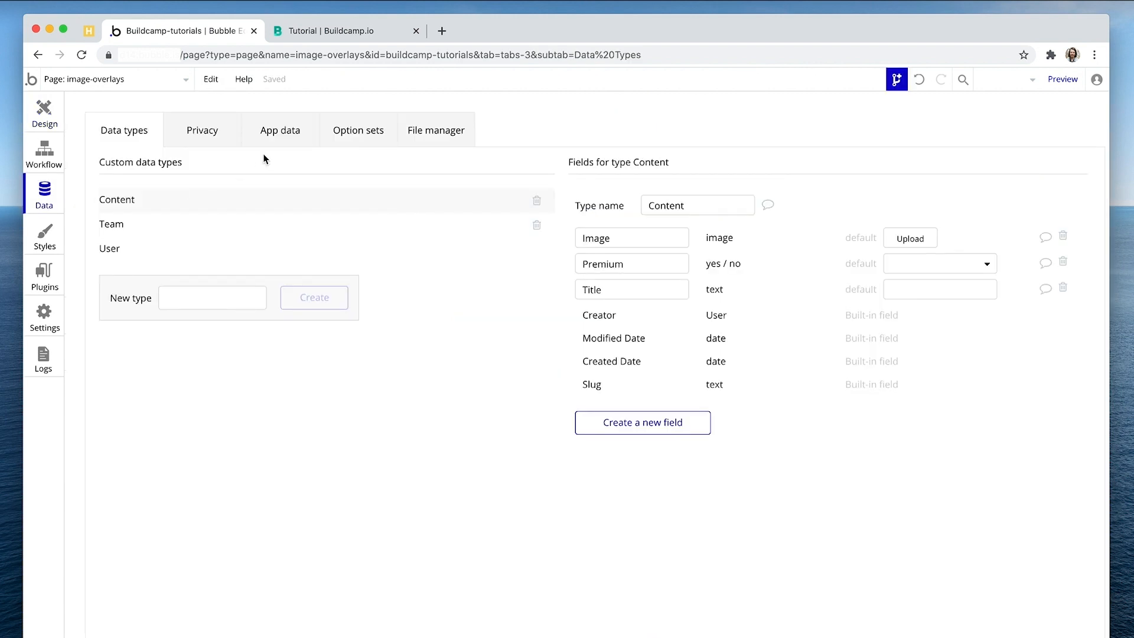
mouse_move(285, 138)
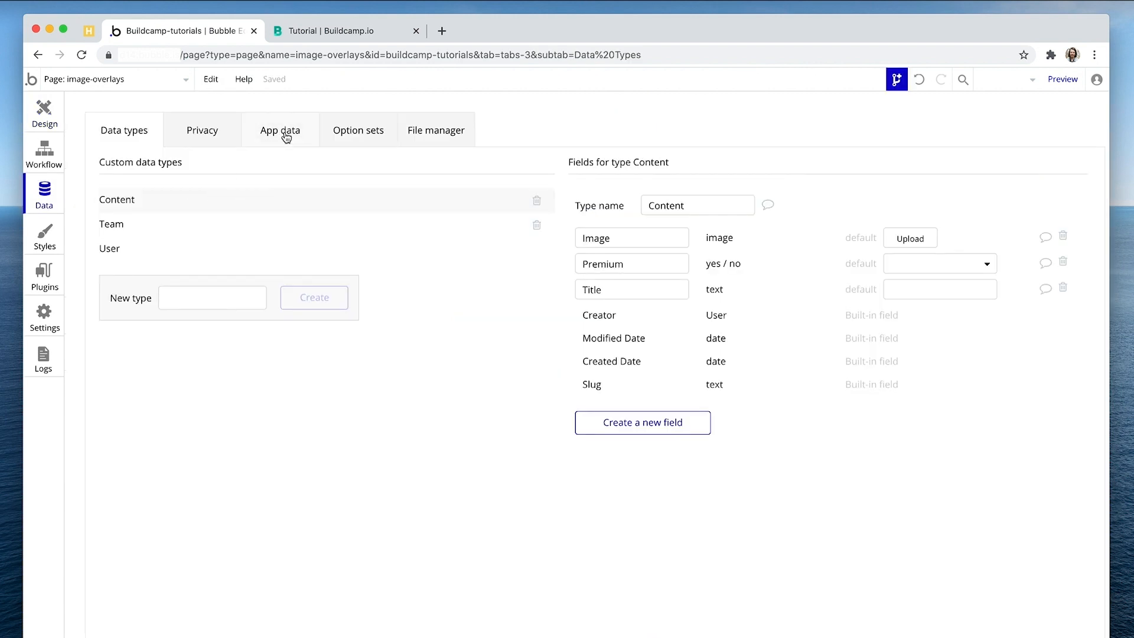
left_click(630, 238)
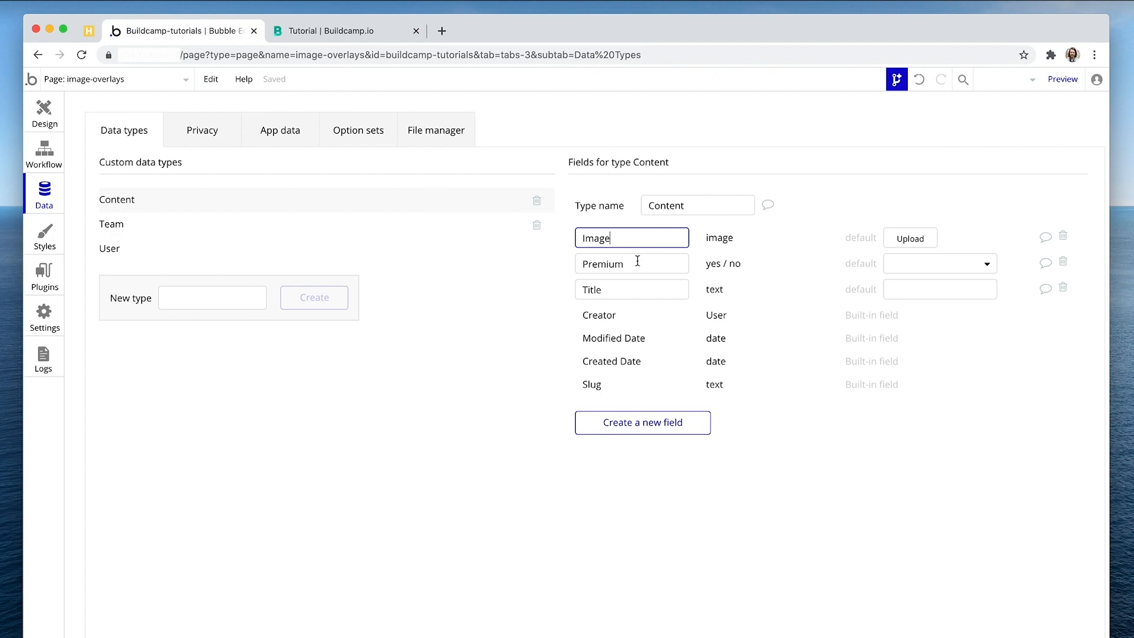
left_click(631, 290)
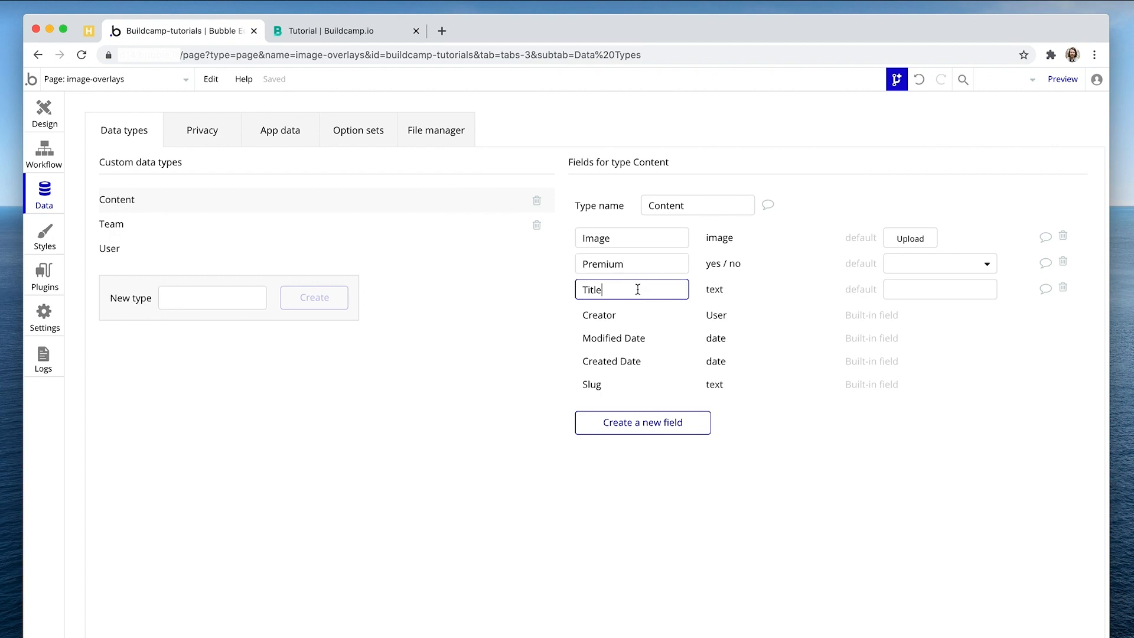
Check in App data that only Combining filter types is premium, then return to Design
left_click(280, 130)
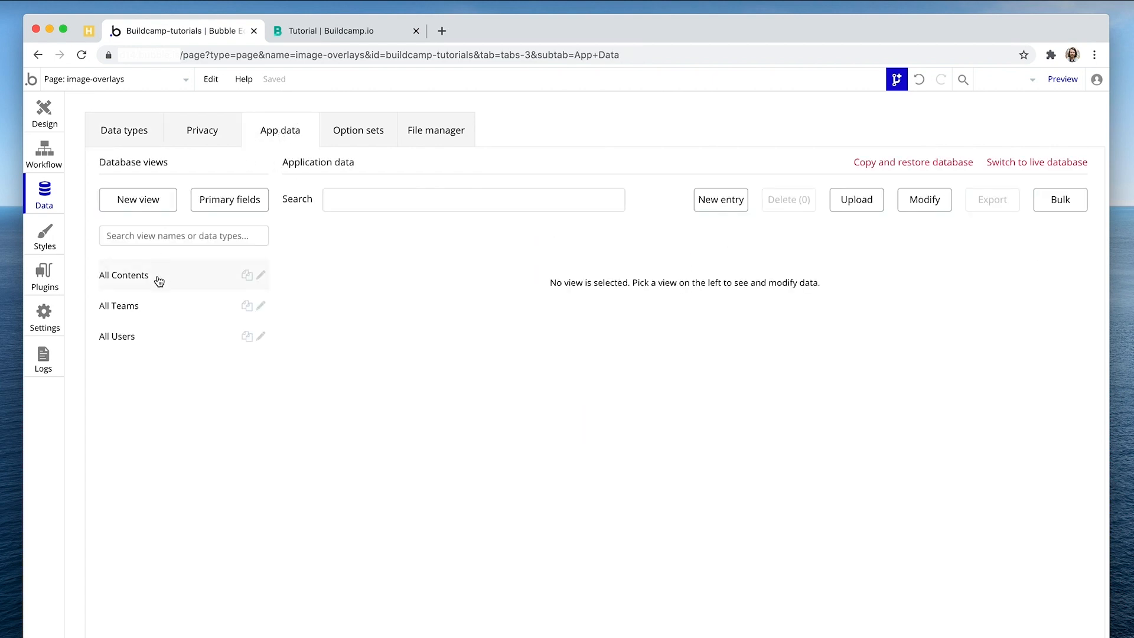
left_click(124, 276)
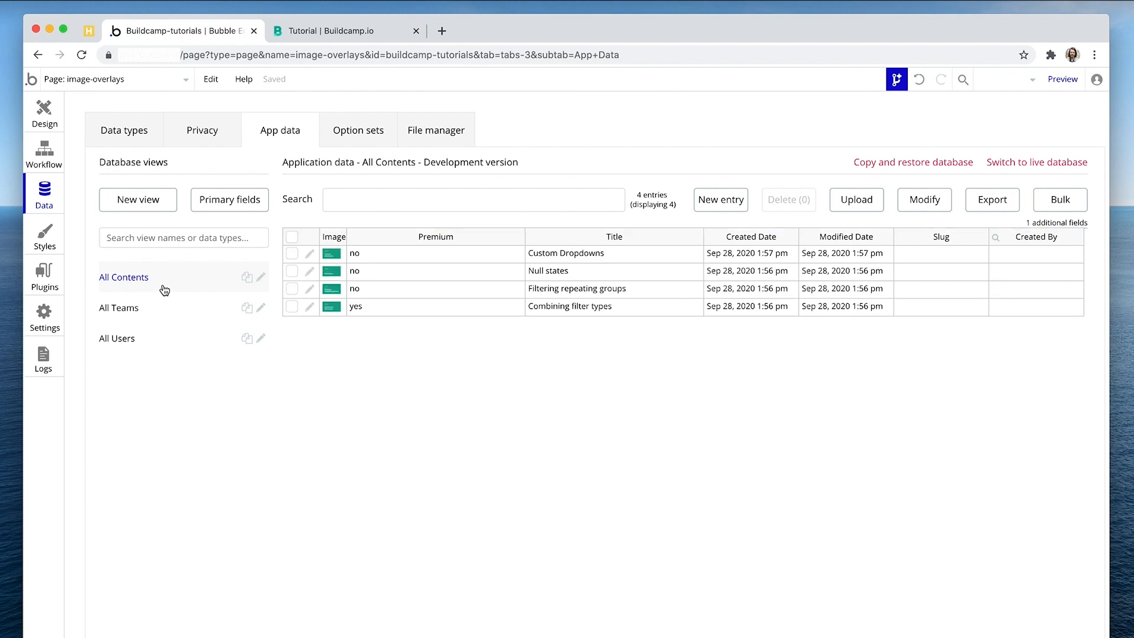
mouse_move(453, 249)
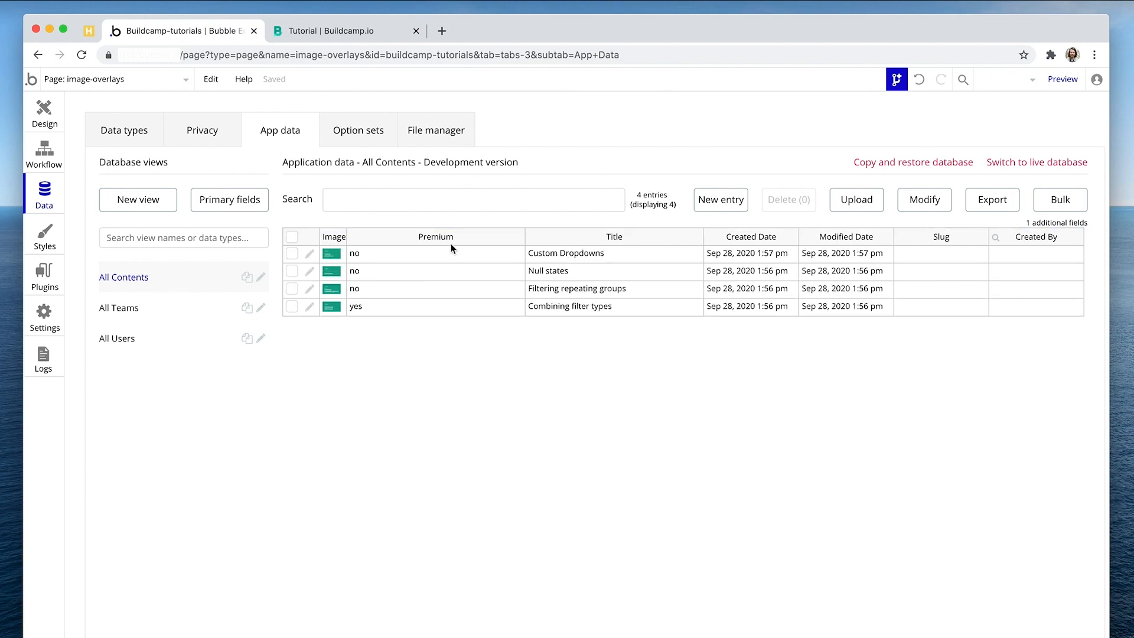
left_click(434, 306)
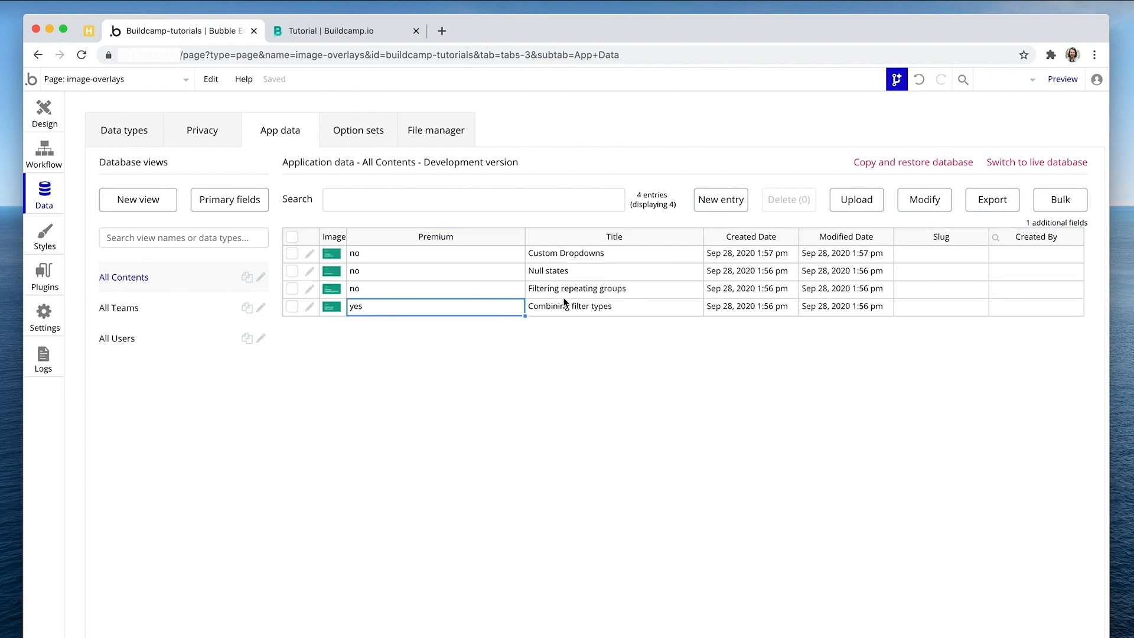
mouse_move(44, 112)
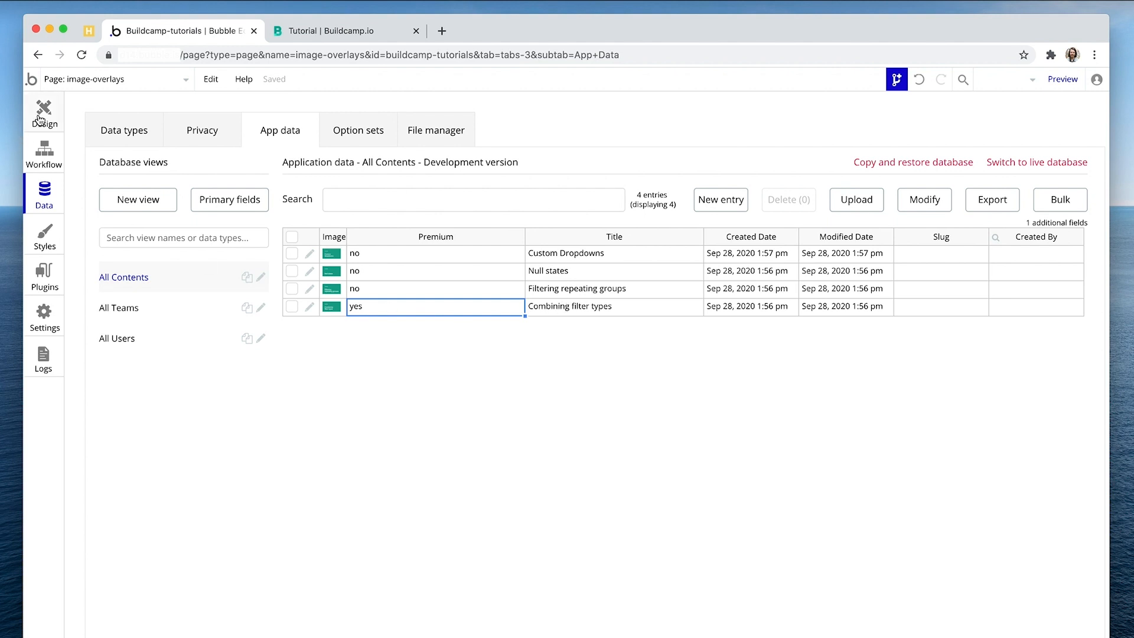
left_click(43, 112)
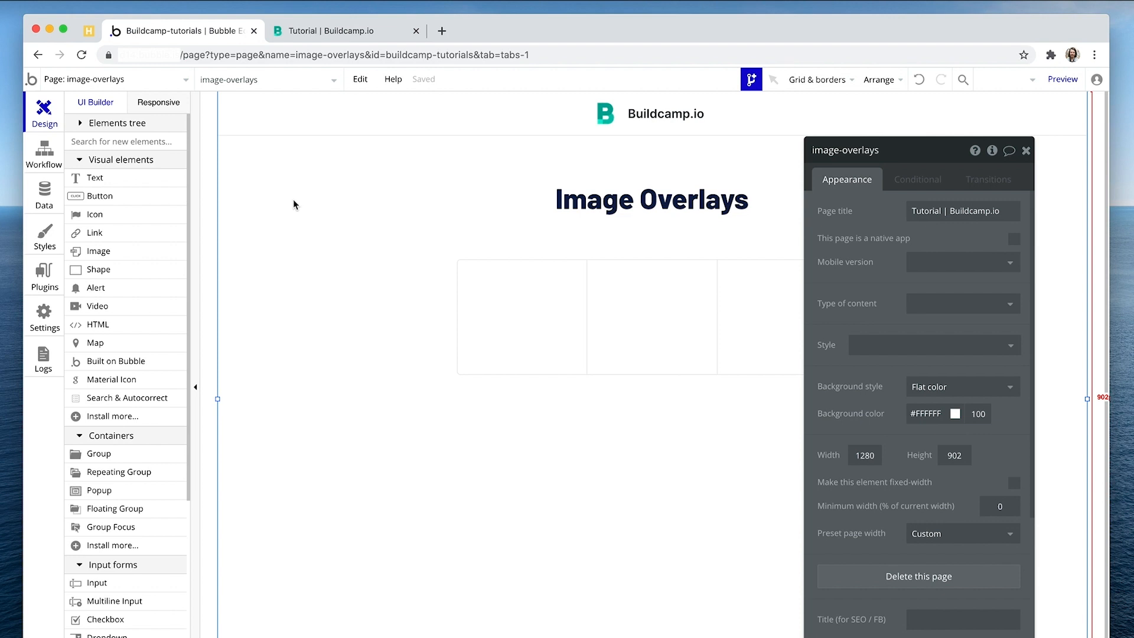
mouse_move(154, 456)
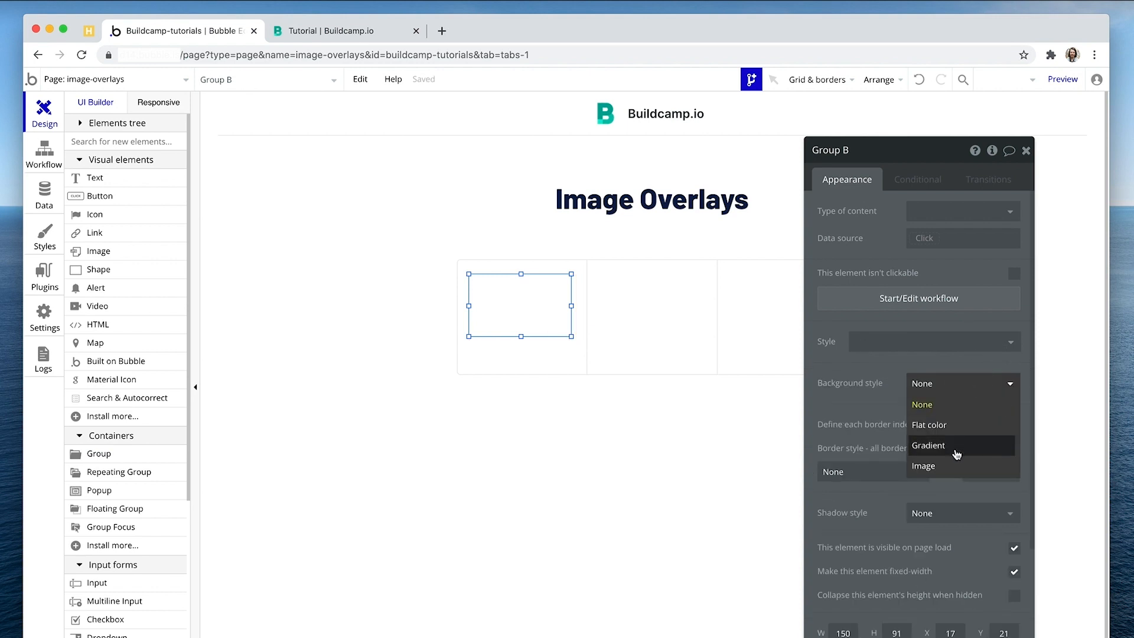
Set Group B's background style to Image
left_click(924, 465)
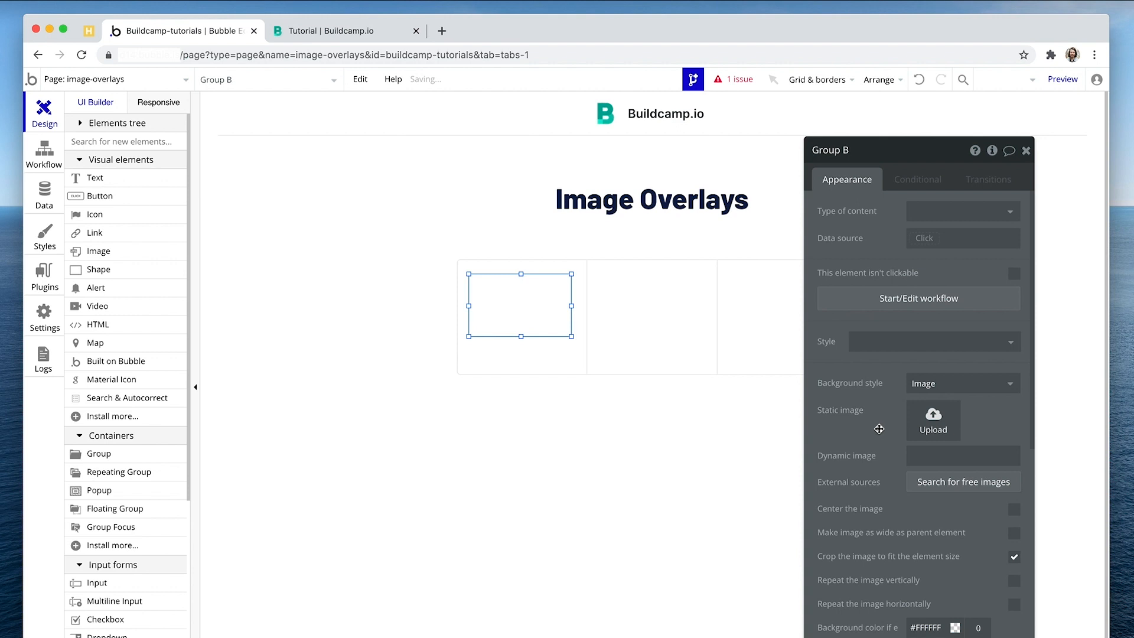
mouse_move(934, 420)
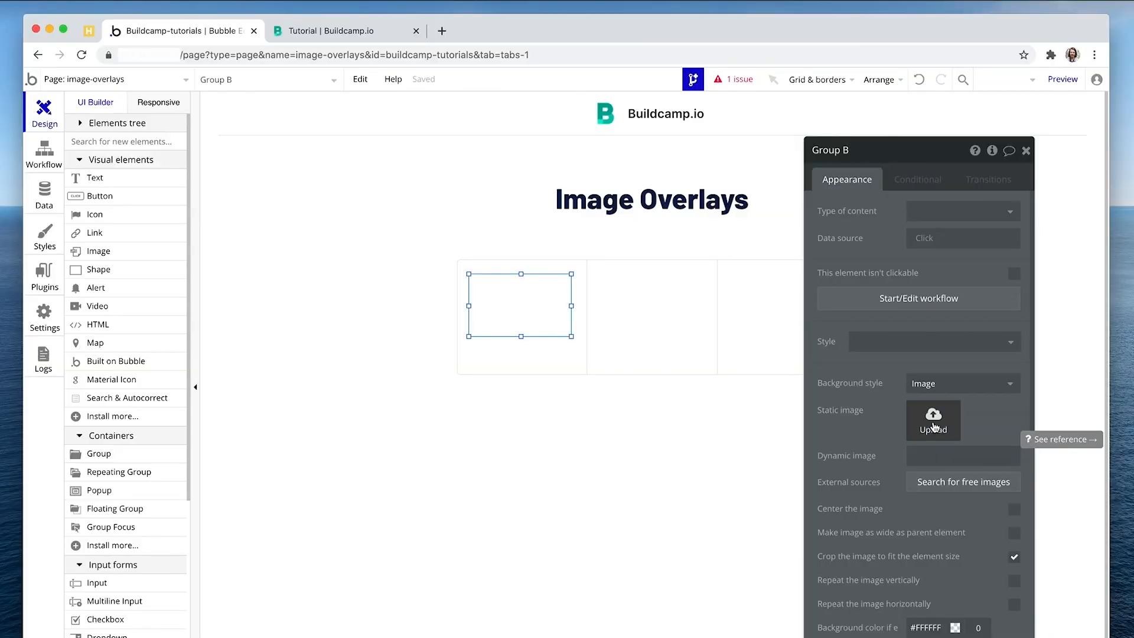
Set the dynamic image to Current cell's Content's Image processed with Imgix, centred
left_click(962, 457)
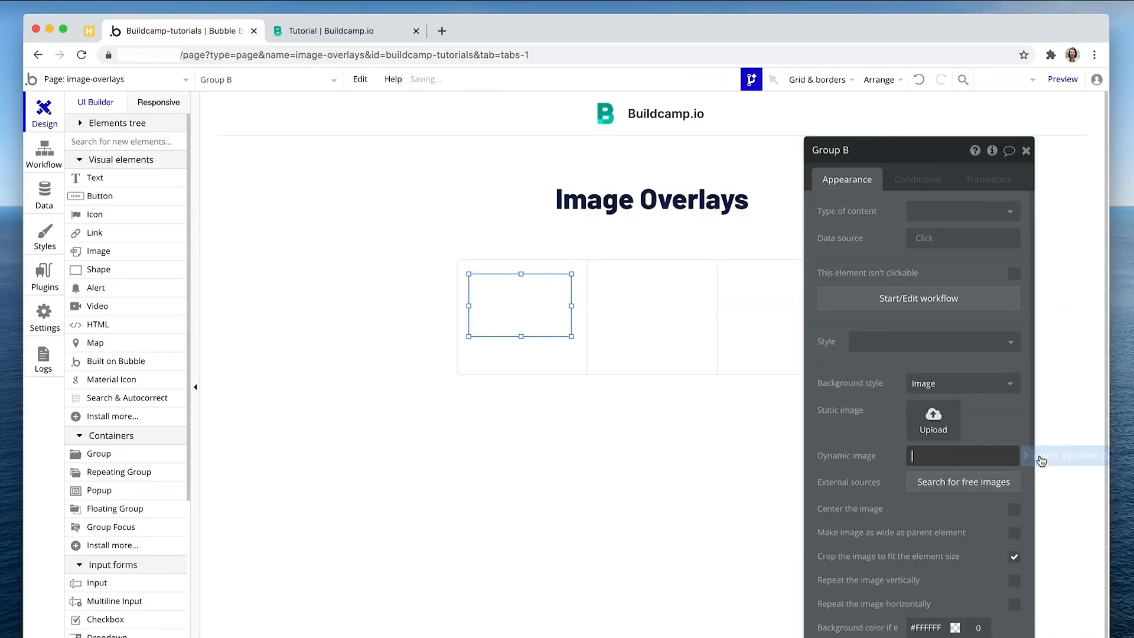
left_click(962, 455)
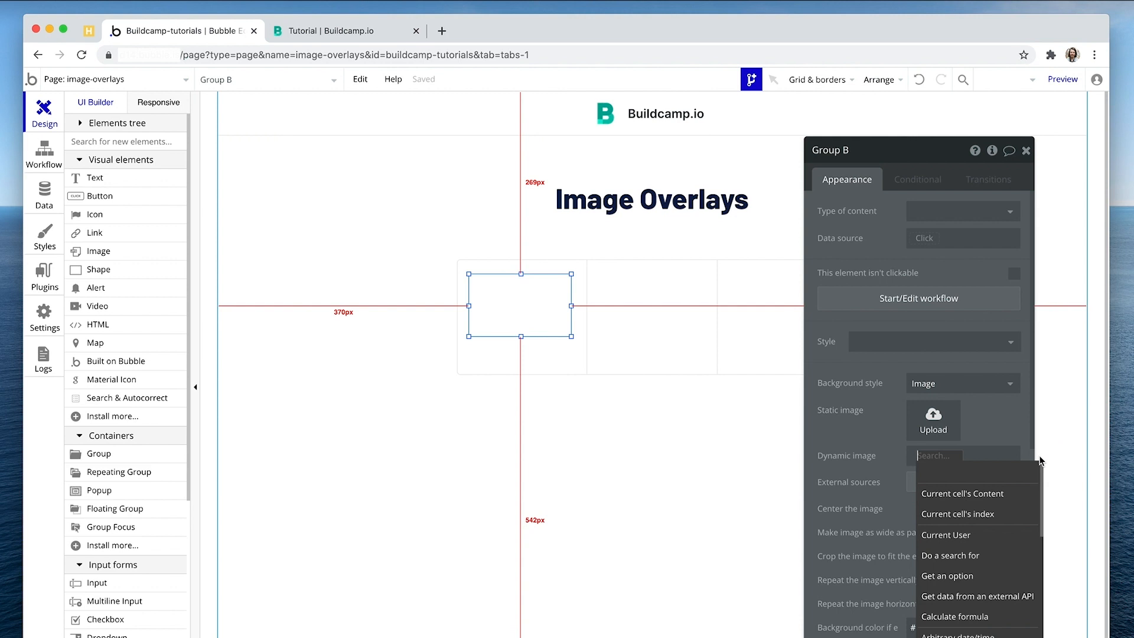
left_click(963, 494)
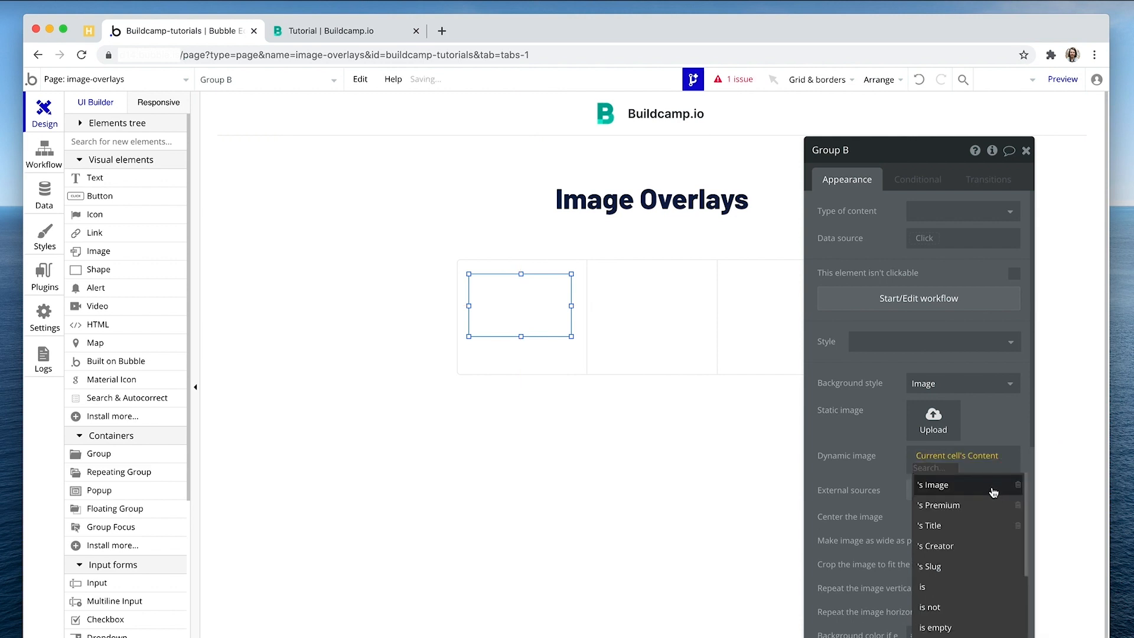
left_click(934, 484)
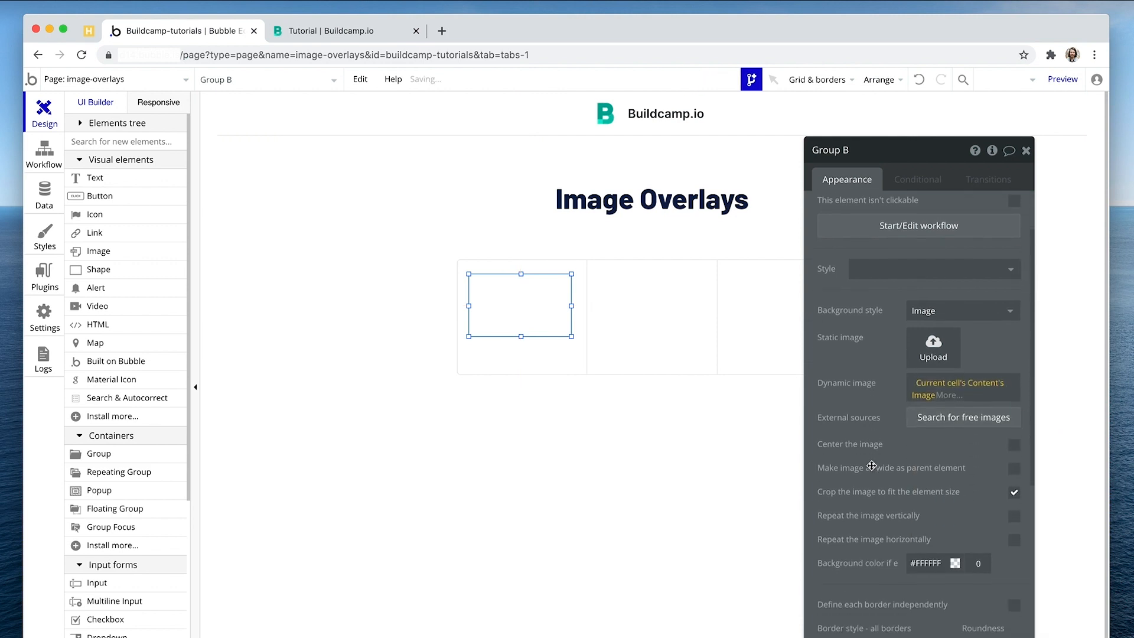
left_click(960, 356)
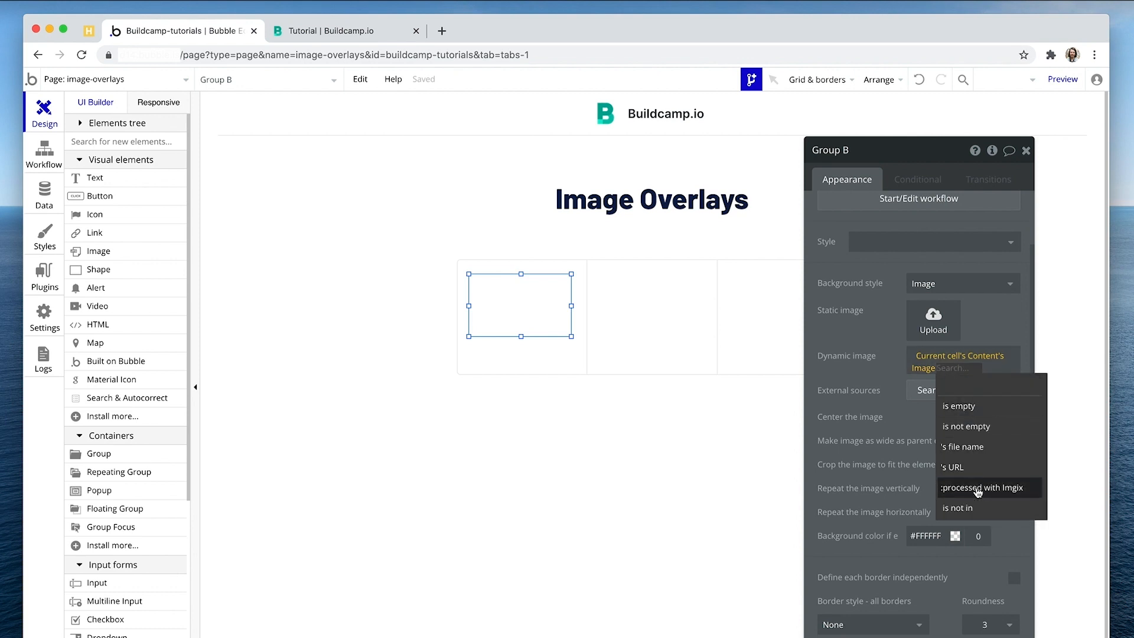
left_click(981, 487)
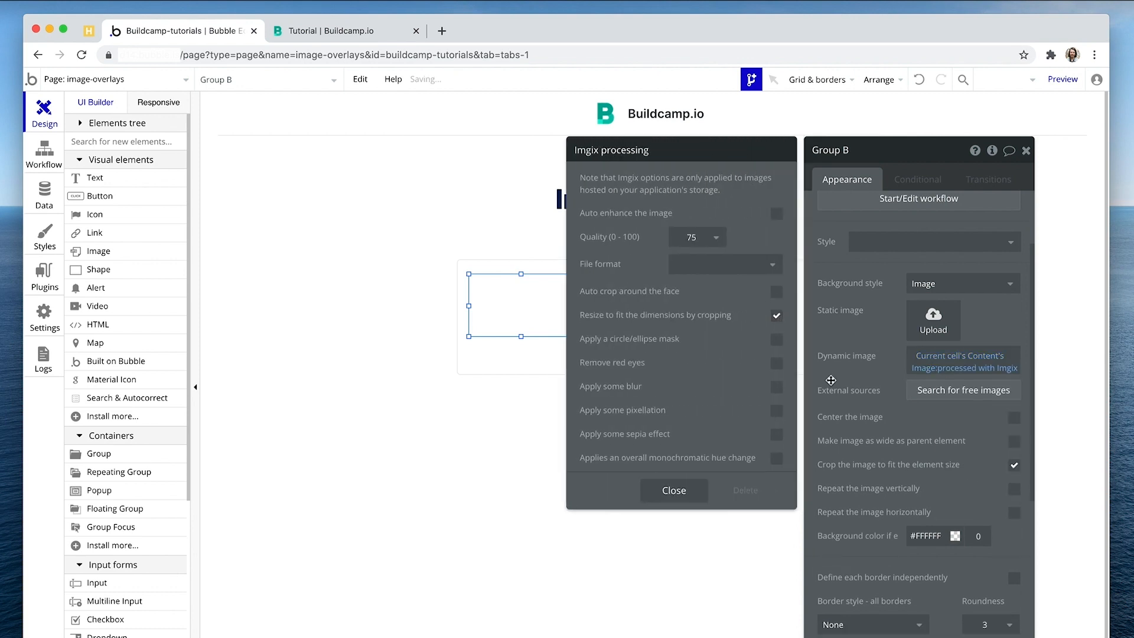
left_click(672, 491)
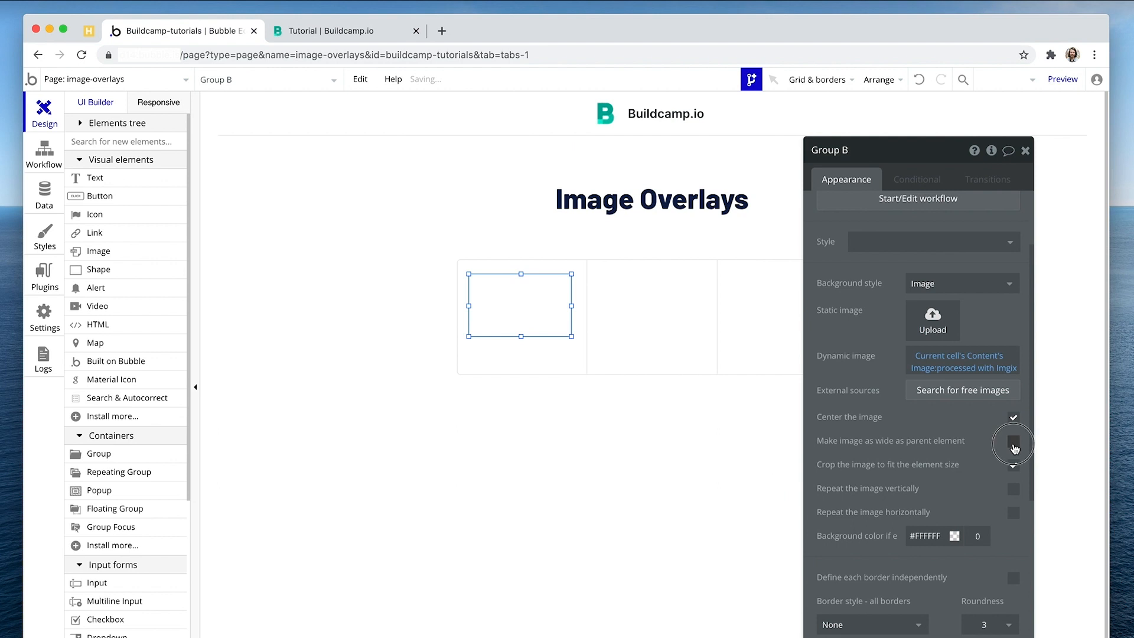
scroll("down", 3)
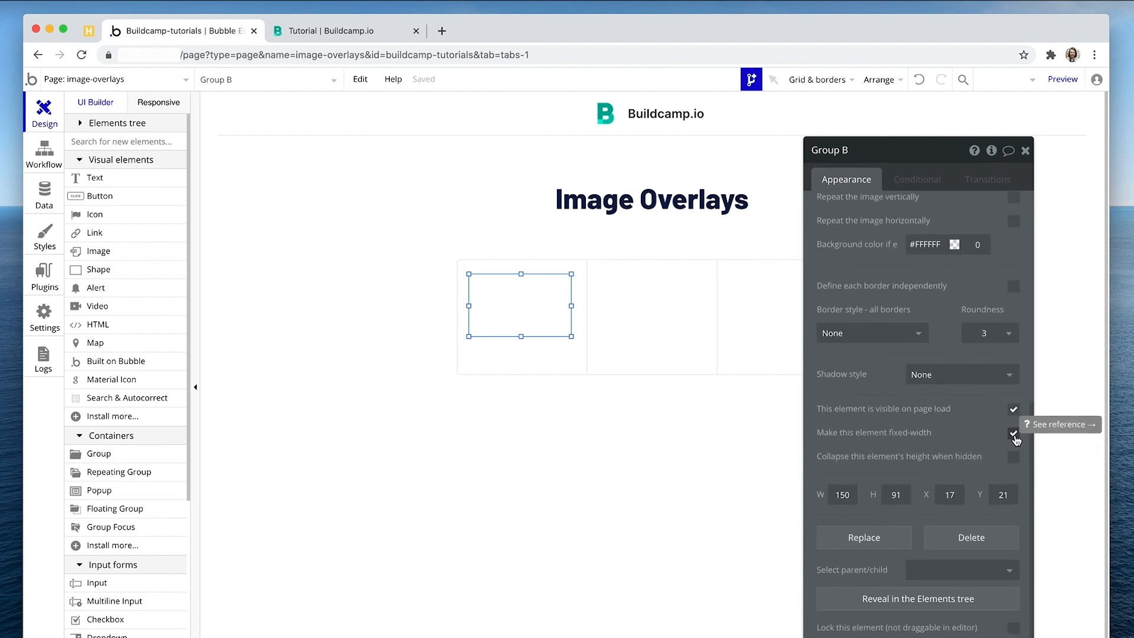
Make the cell's group hold type Content with data source Current cell's Content
left_click(1014, 433)
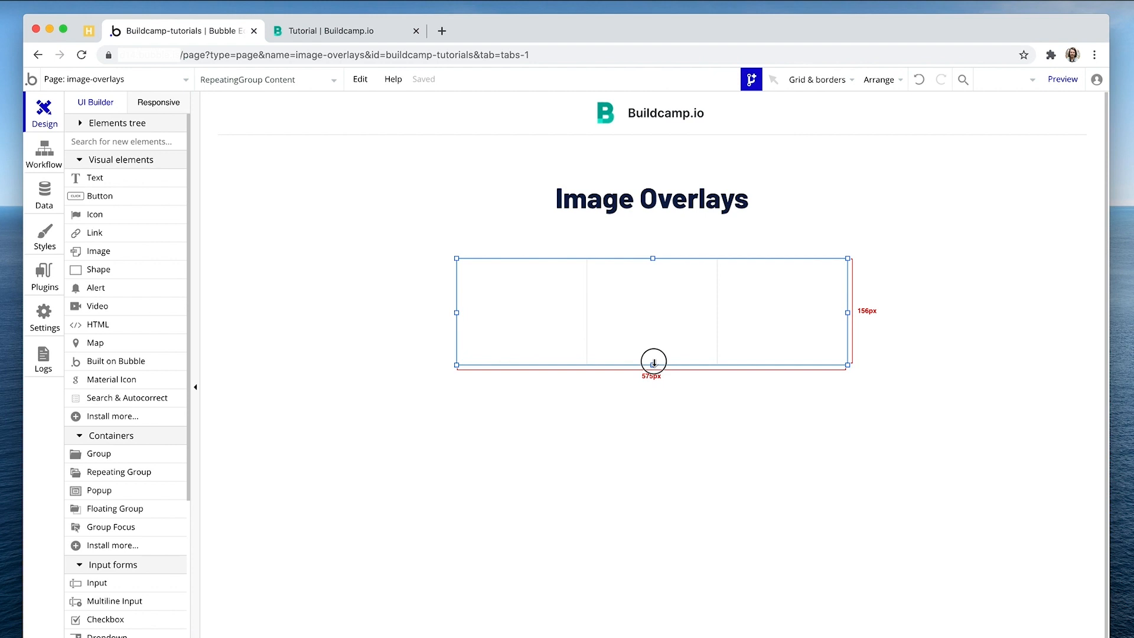
left_click(651, 311)
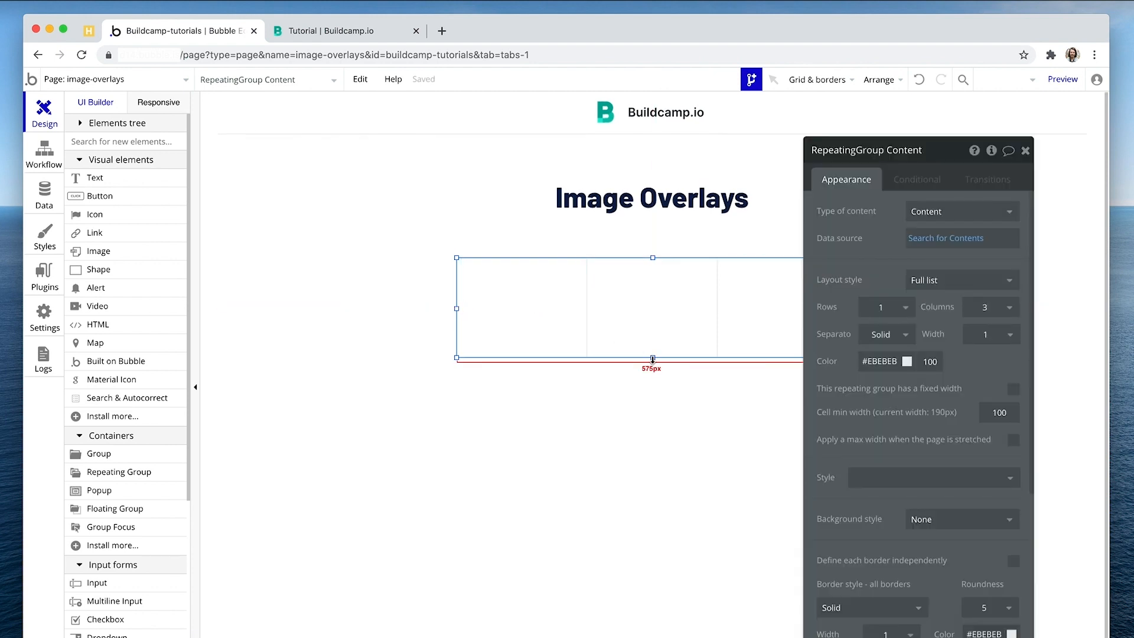
left_click(522, 304)
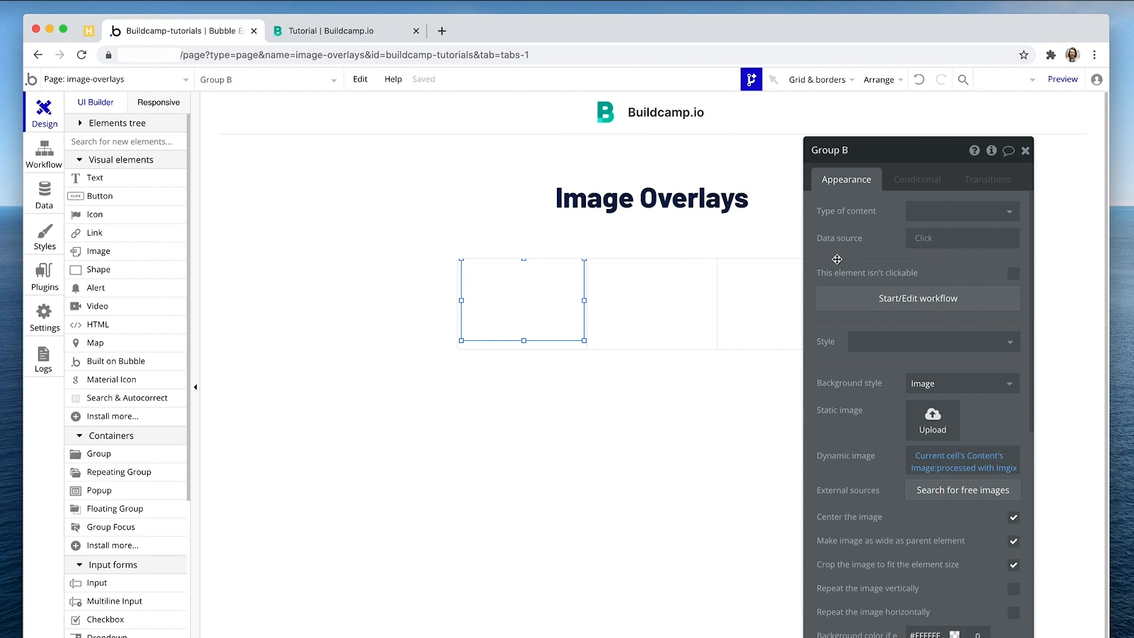
left_click(961, 211)
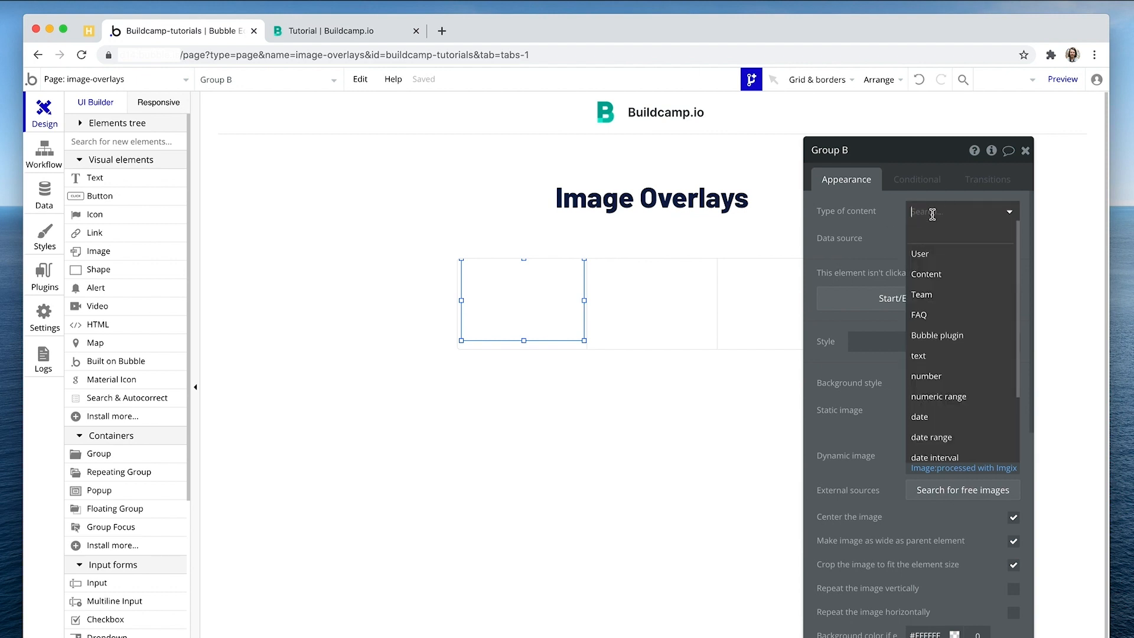
left_click(927, 273)
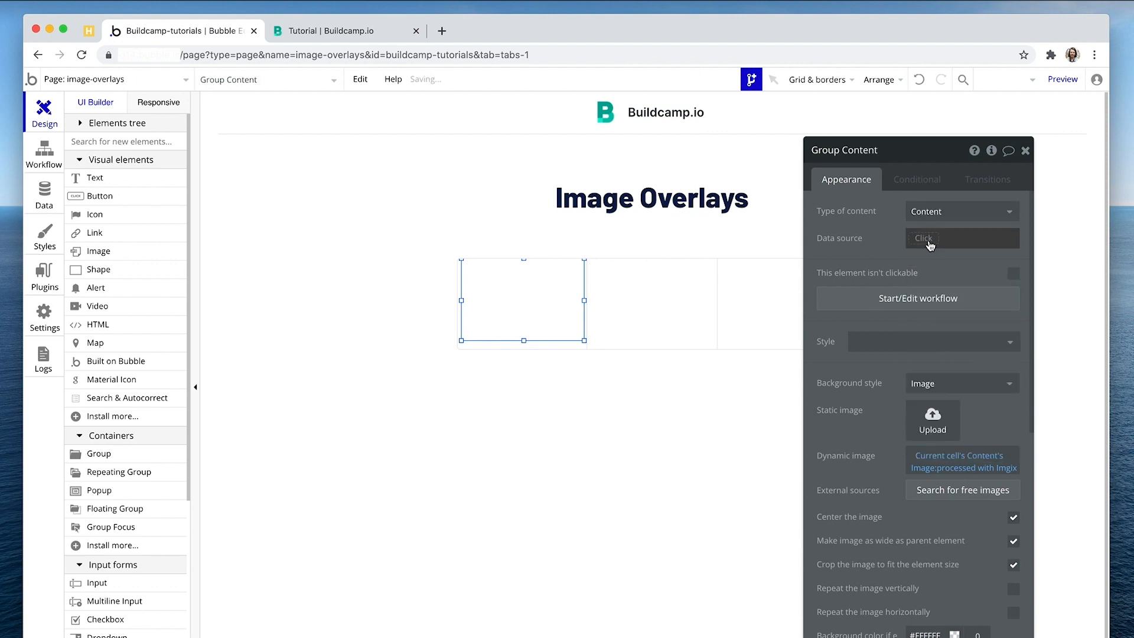
left_click(962, 237)
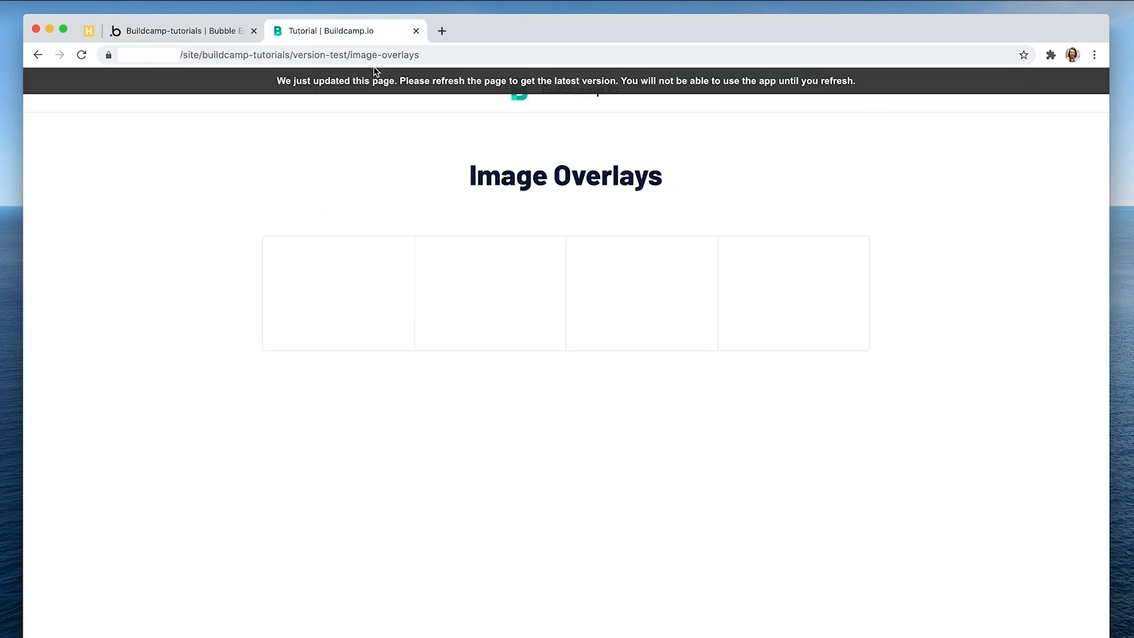
Reload the preview to see the four image cards, then return to the editor
left_click(81, 55)
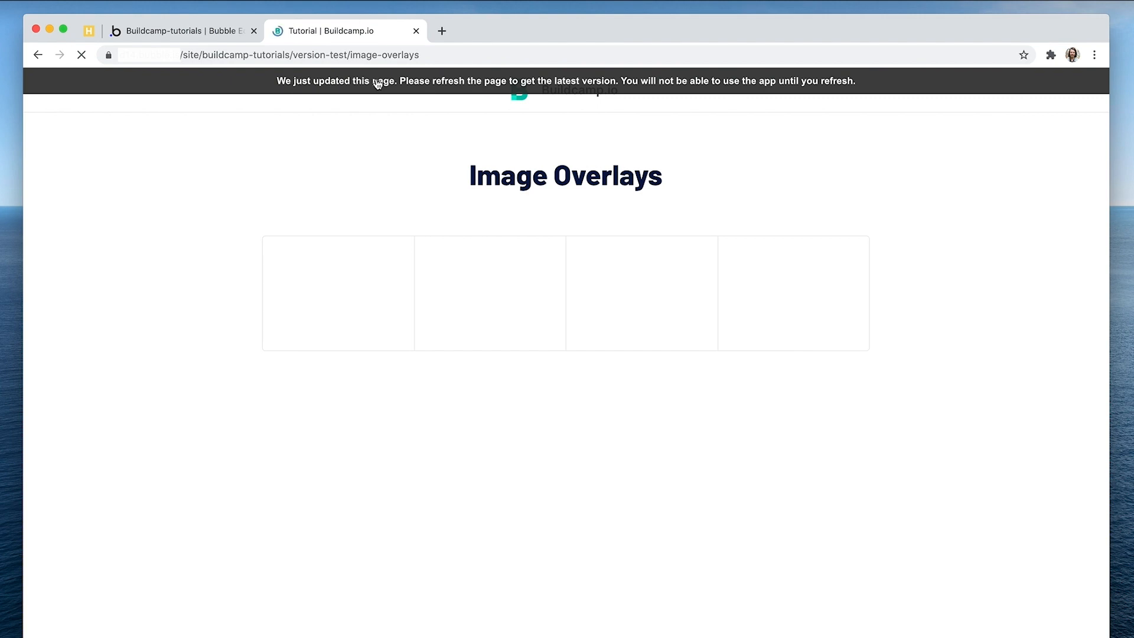
left_click(82, 55)
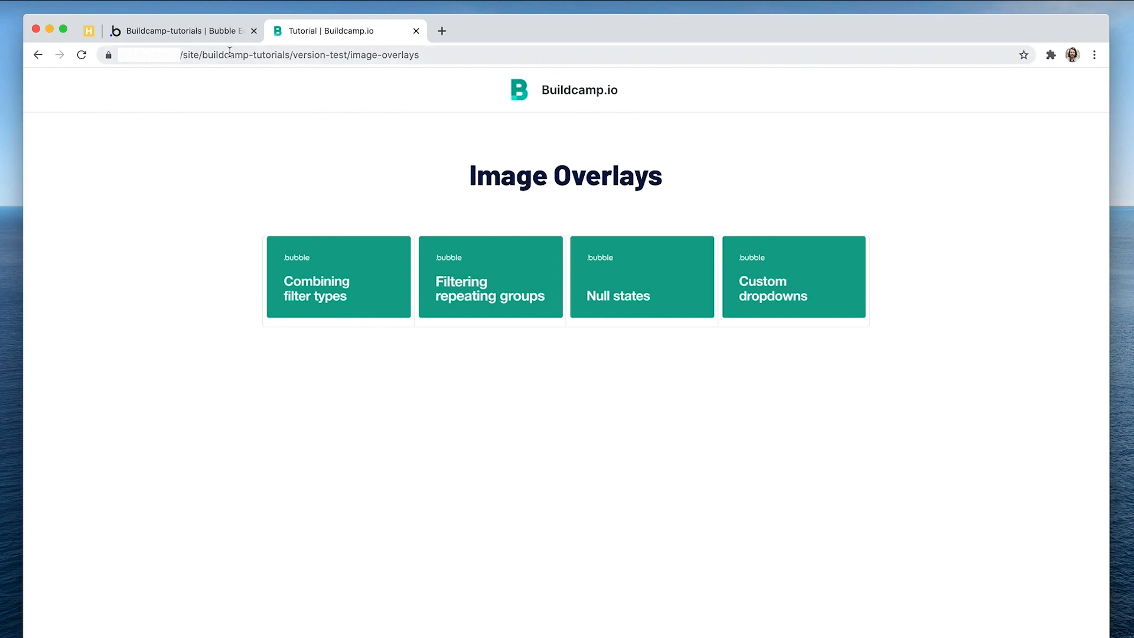
left_click(181, 30)
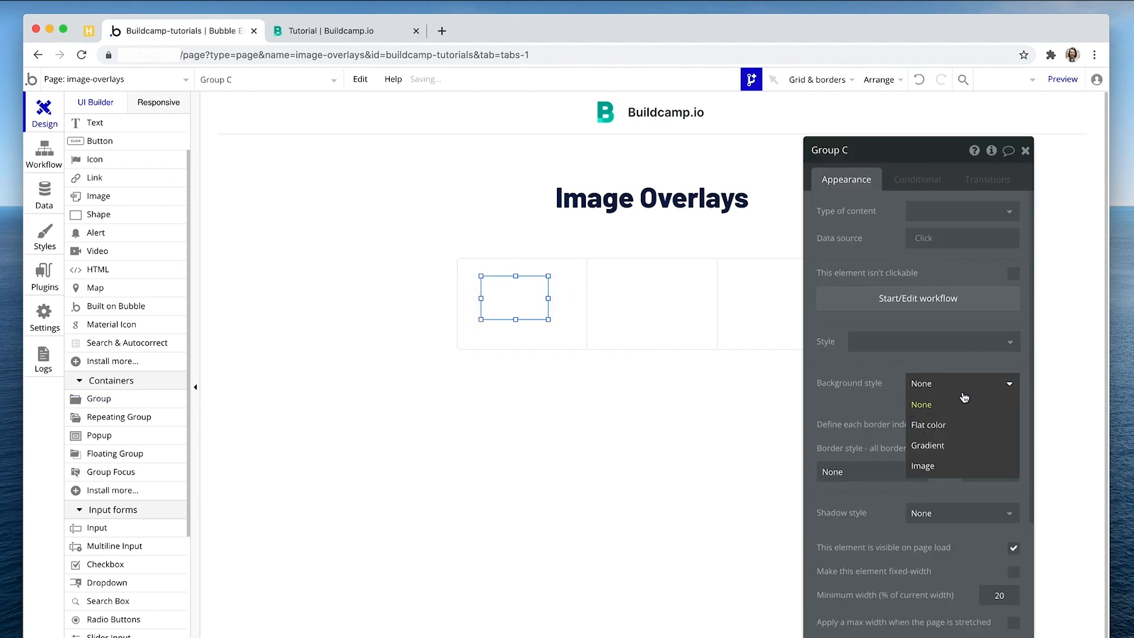
Give Group Overlay a flat 50% black background and hide it on page load
left_click(929, 424)
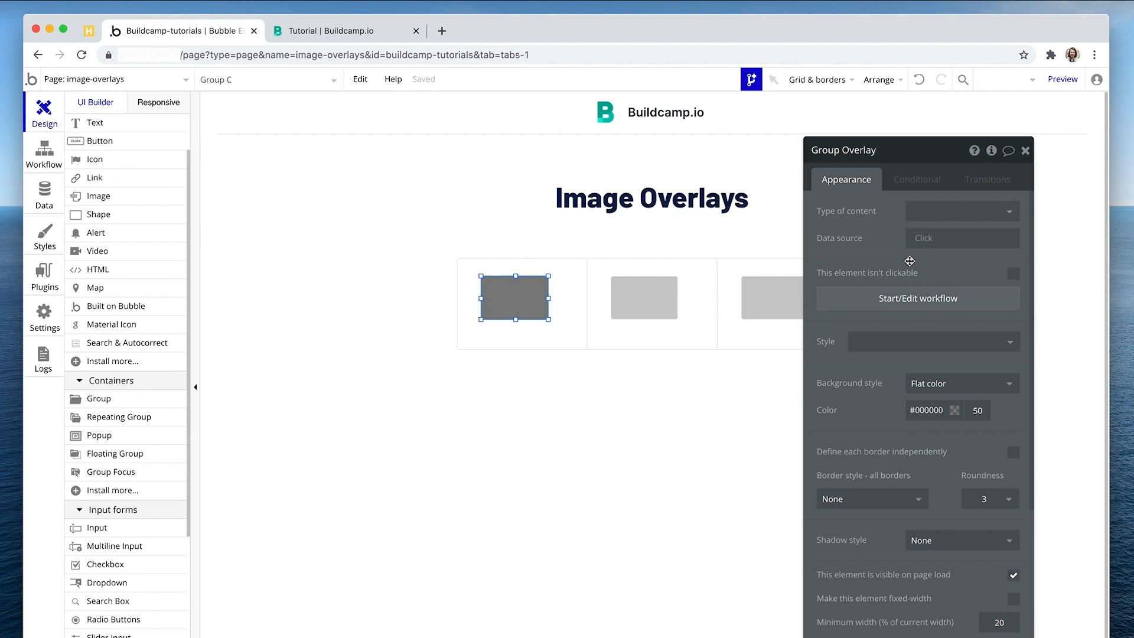
scroll("down", 3)
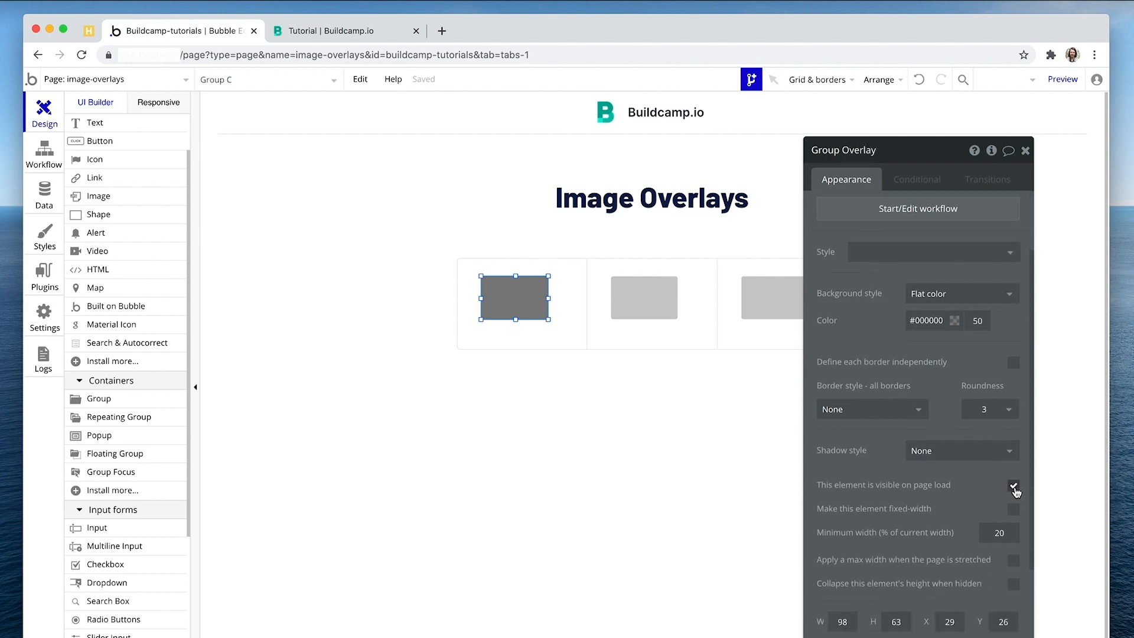
left_click(1014, 486)
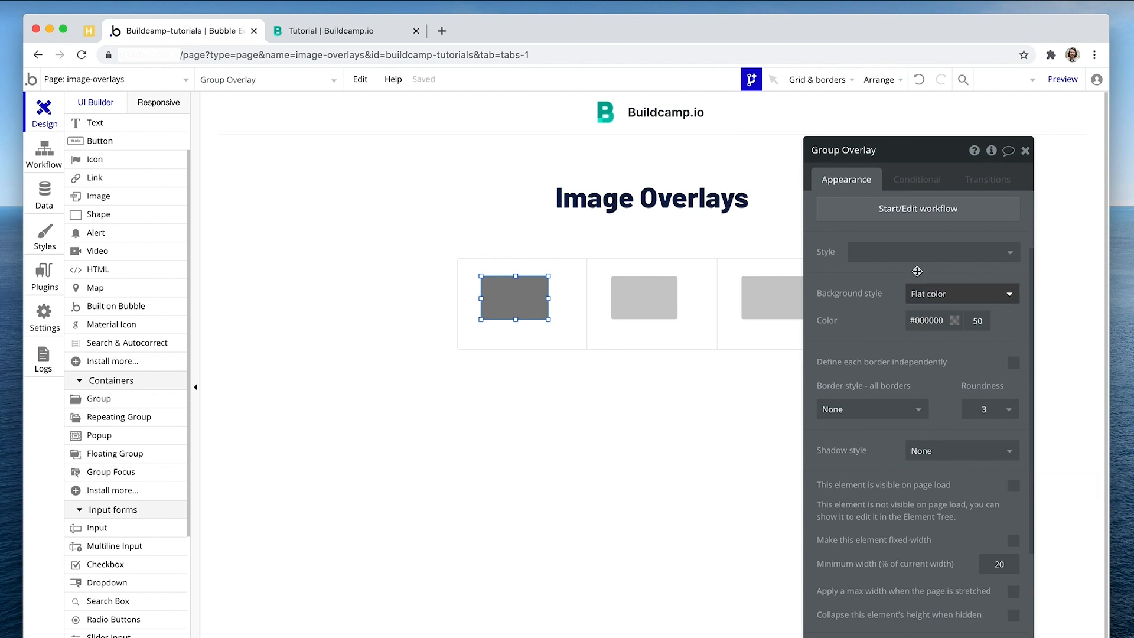
Add a condition showing the overlay when Parent group's Content's Premium is yes
left_click(915, 179)
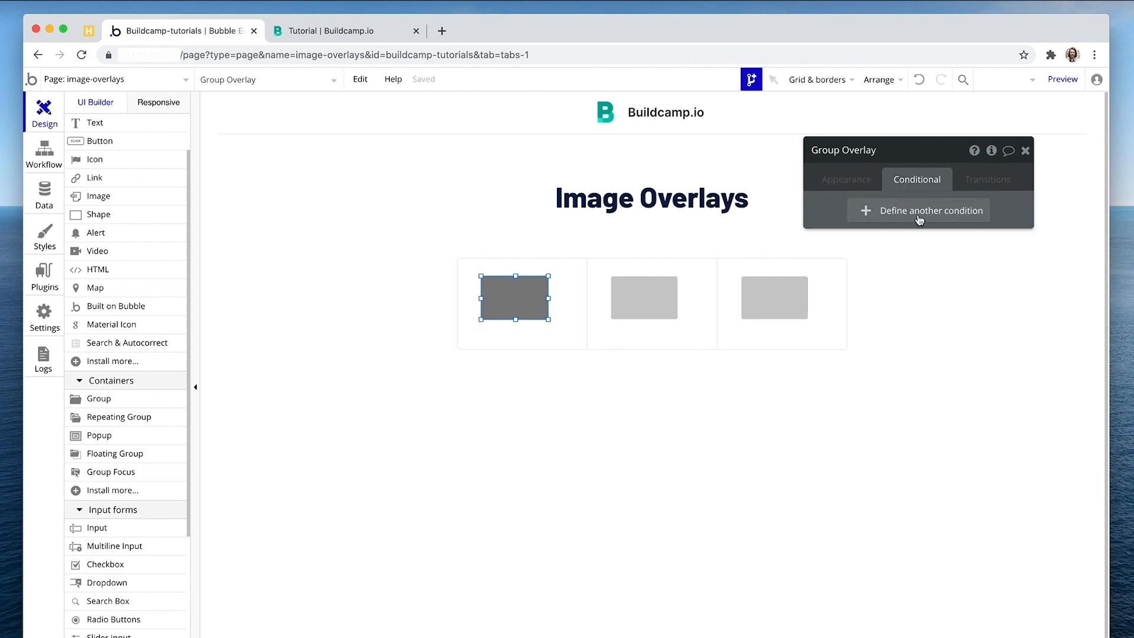
left_click(930, 210)
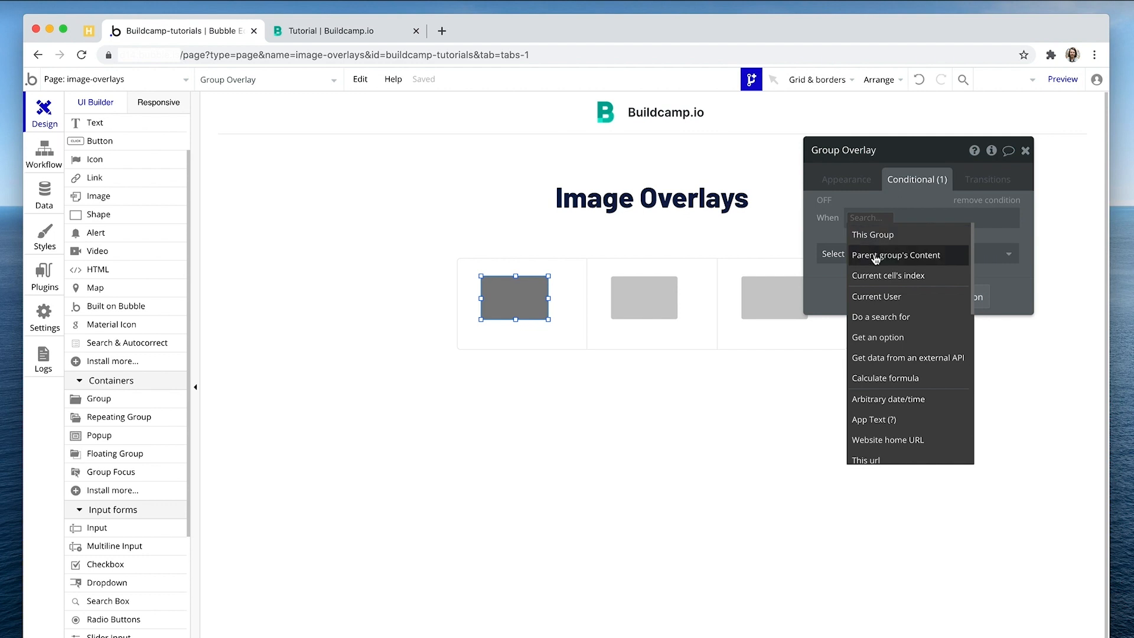
mouse_move(571, 341)
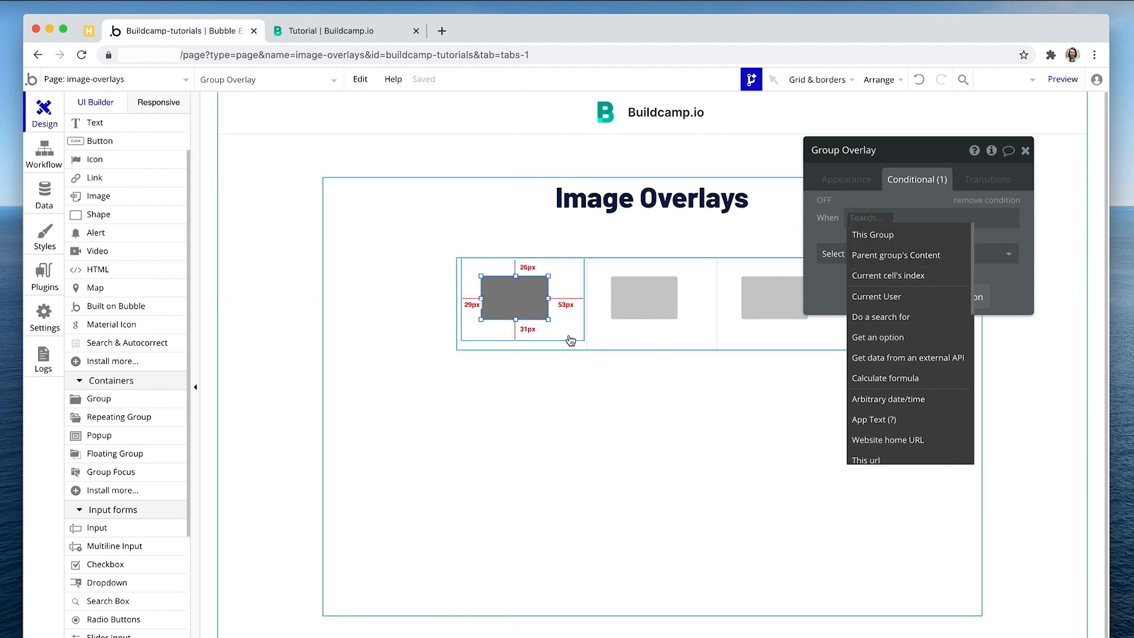
left_click(862, 218)
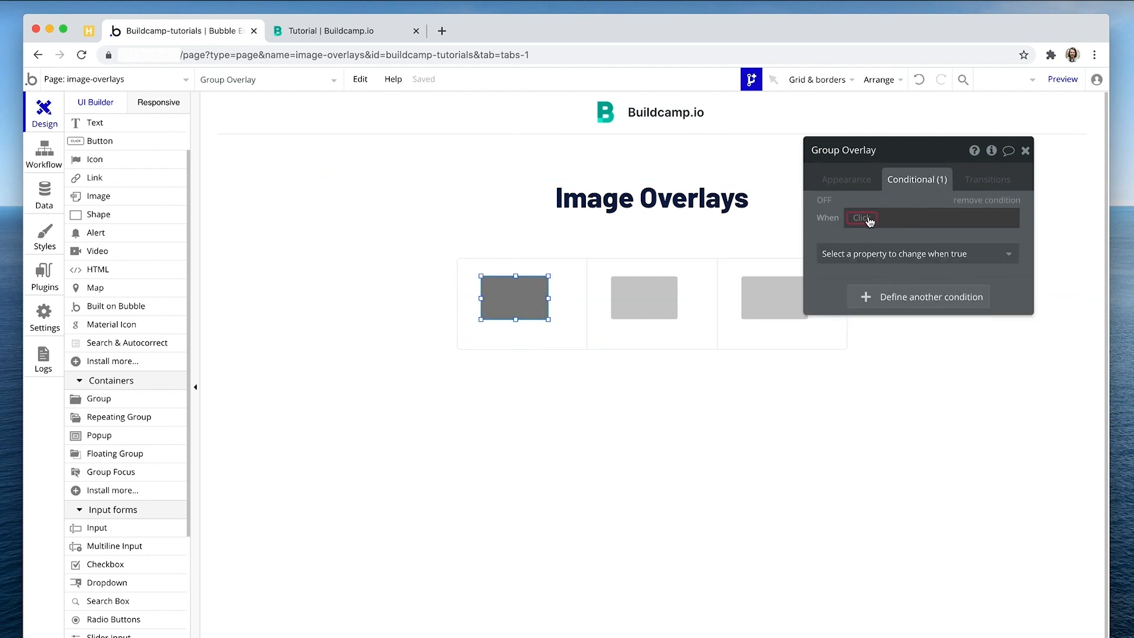
left_click(861, 217)
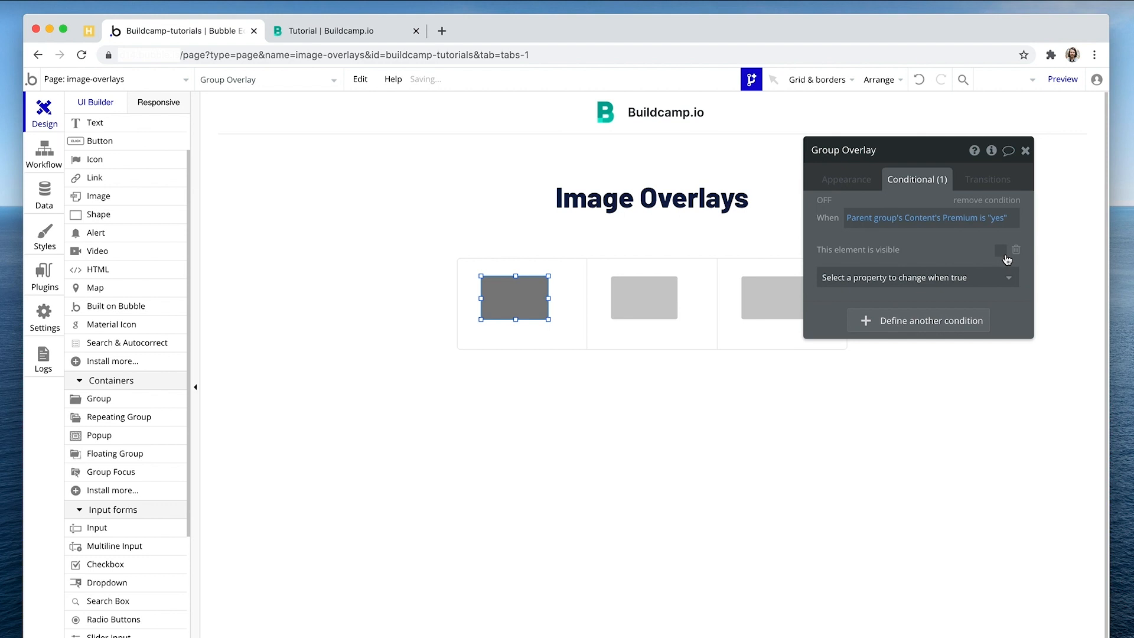
left_click(1001, 249)
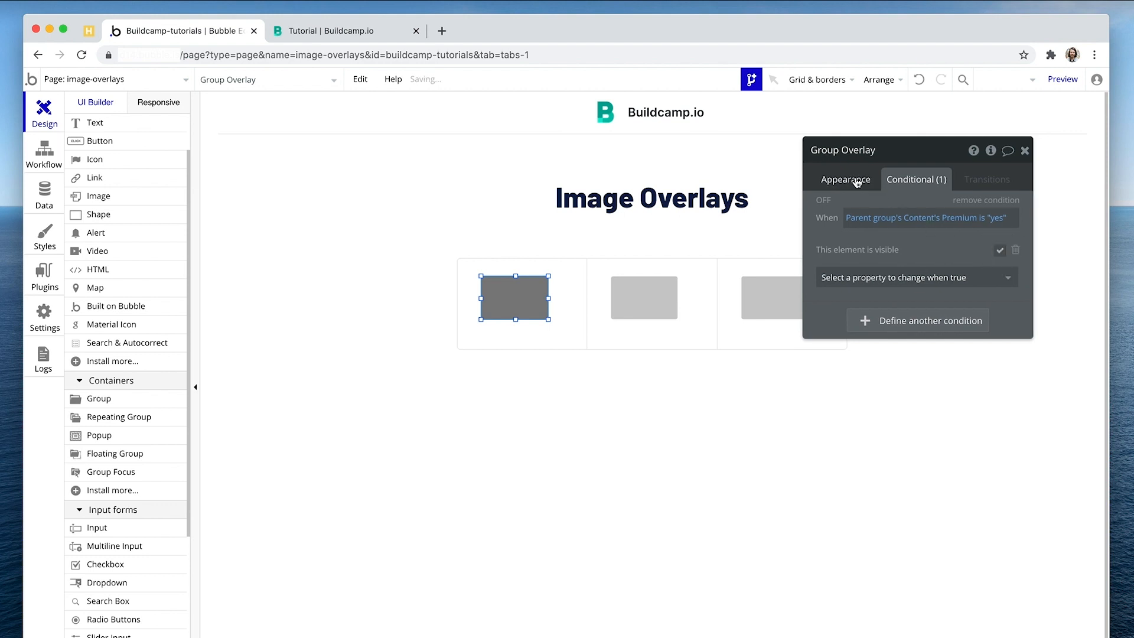
left_click(845, 179)
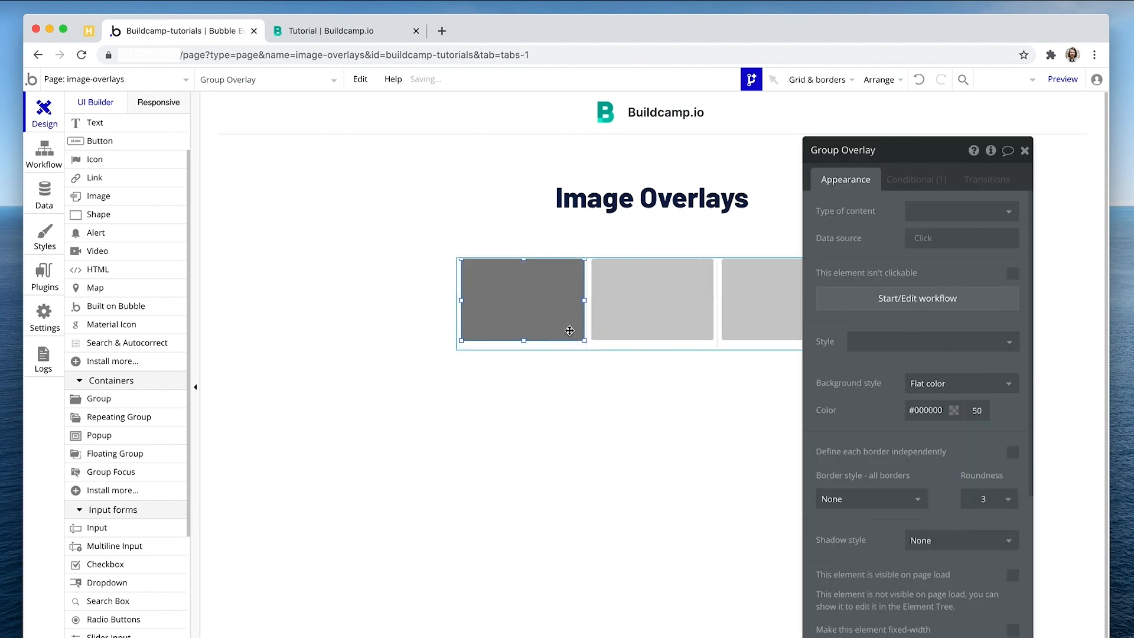
Stretch the overlay to fill the card, remove the repeating group's border, and go to preview
scroll("down", 3)
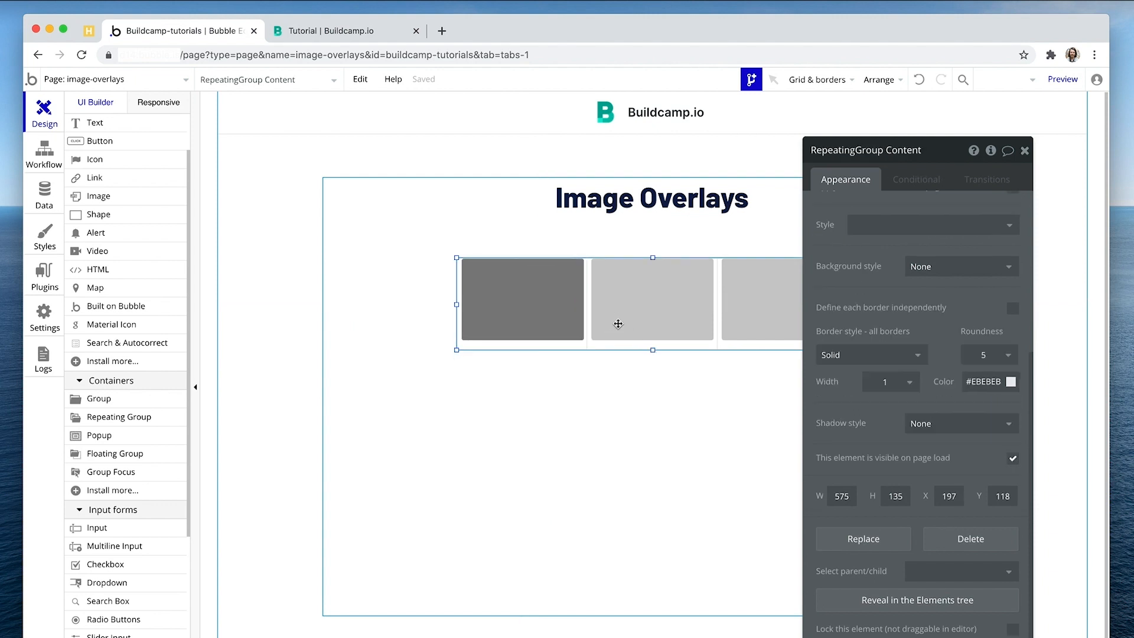
scroll("up", 3)
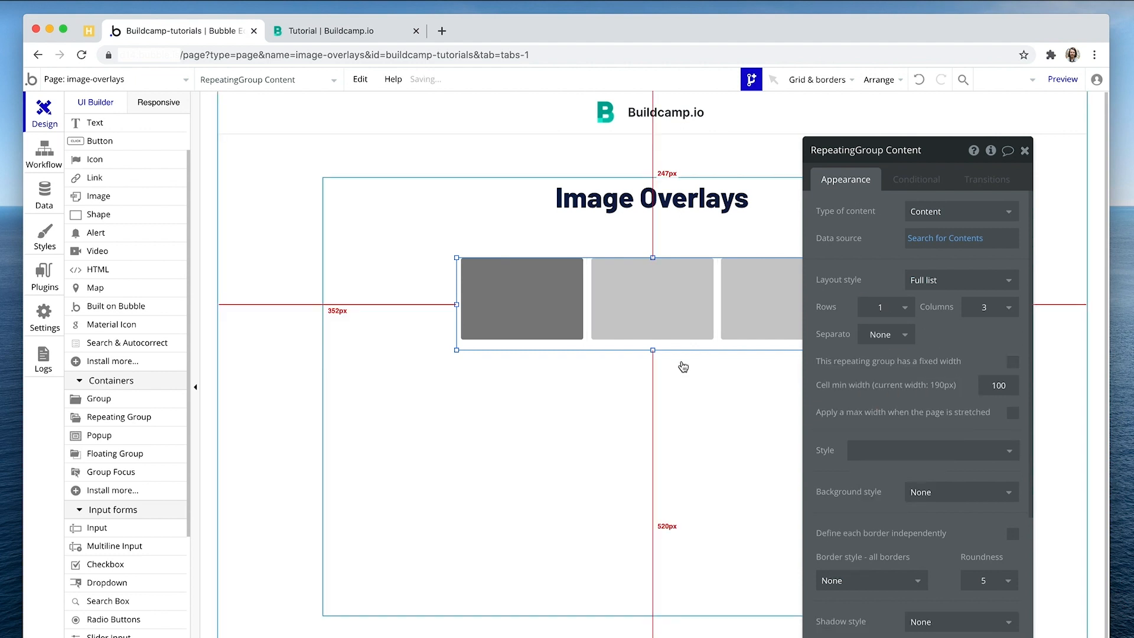
left_click(521, 299)
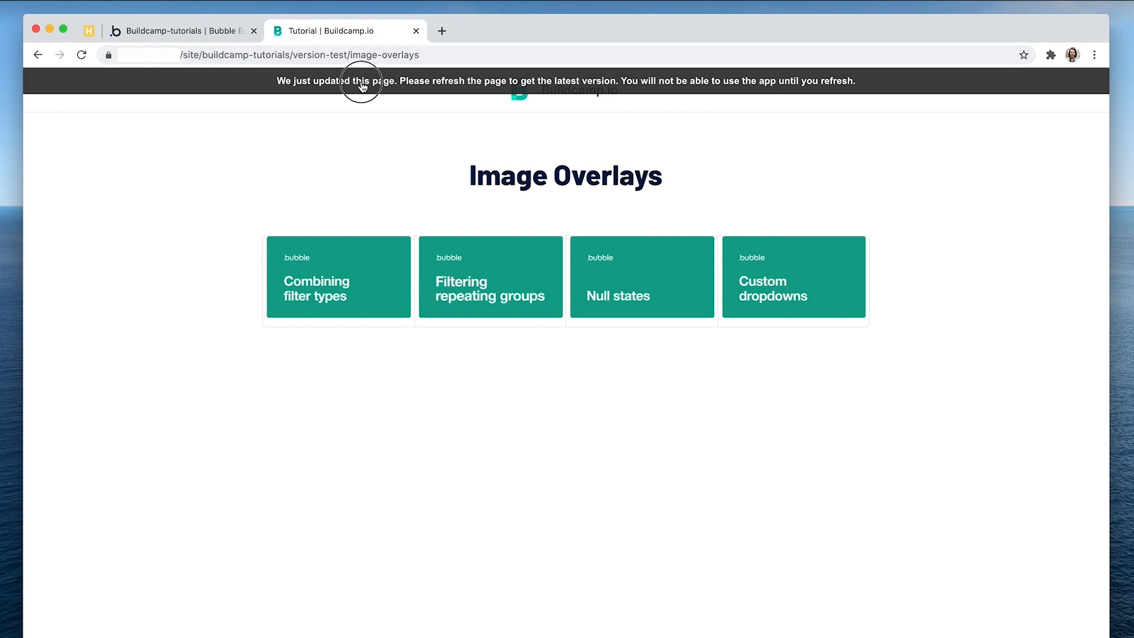
Reload the preview to check the premium card is darkened, then return to the editor
left_click(82, 54)
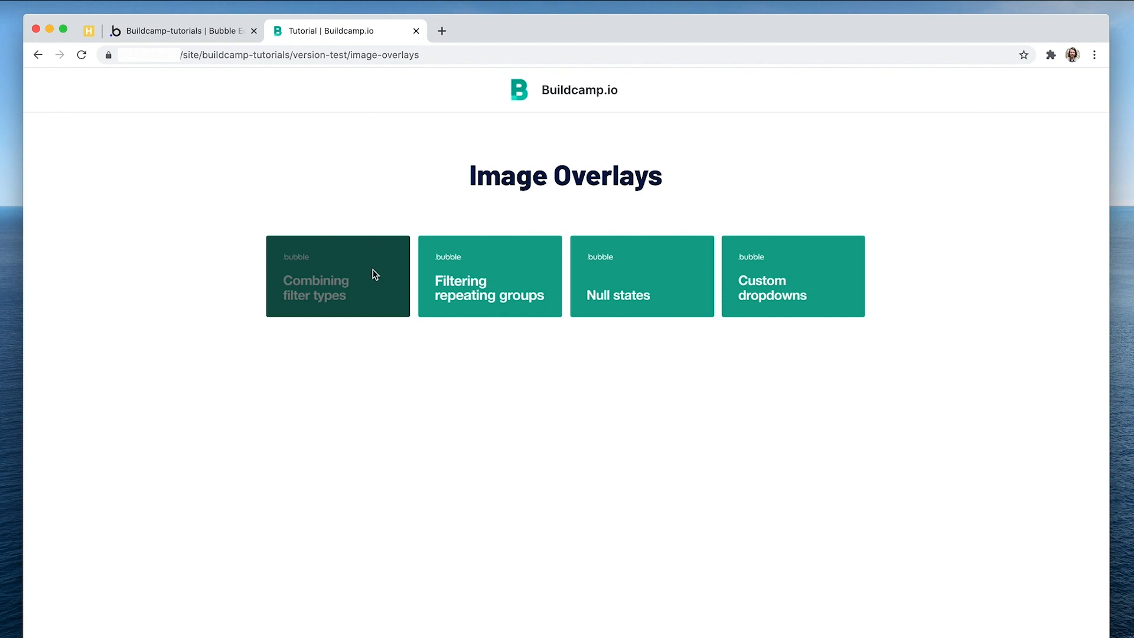
left_click(181, 30)
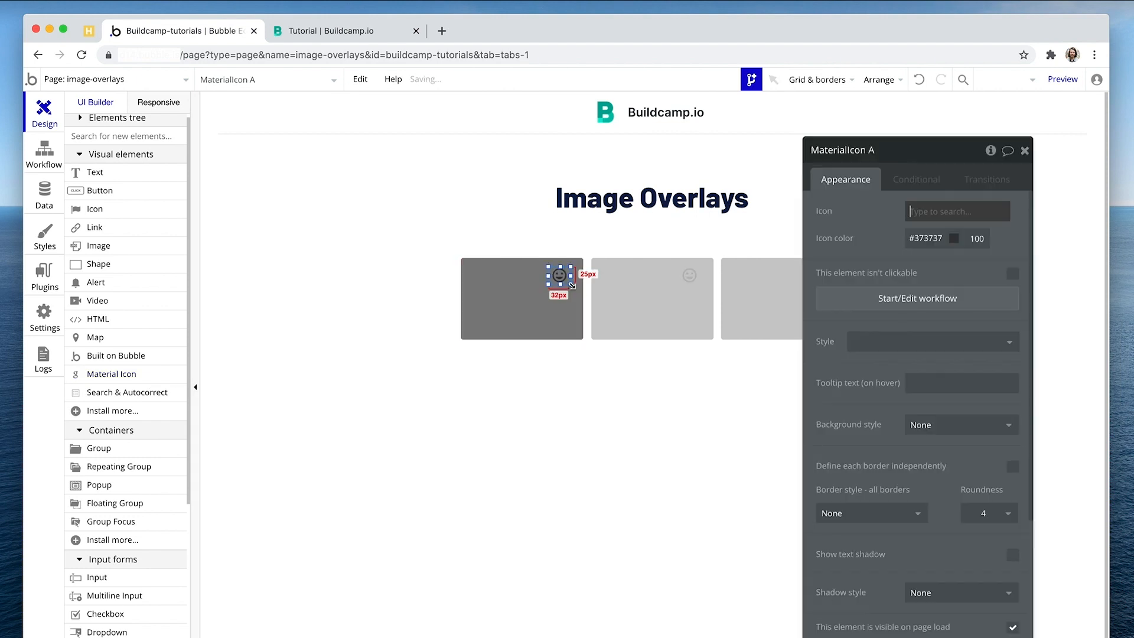
Add a white 'lock' Material Icon inside Group Overlay and reload the preview to see it
type("lock")
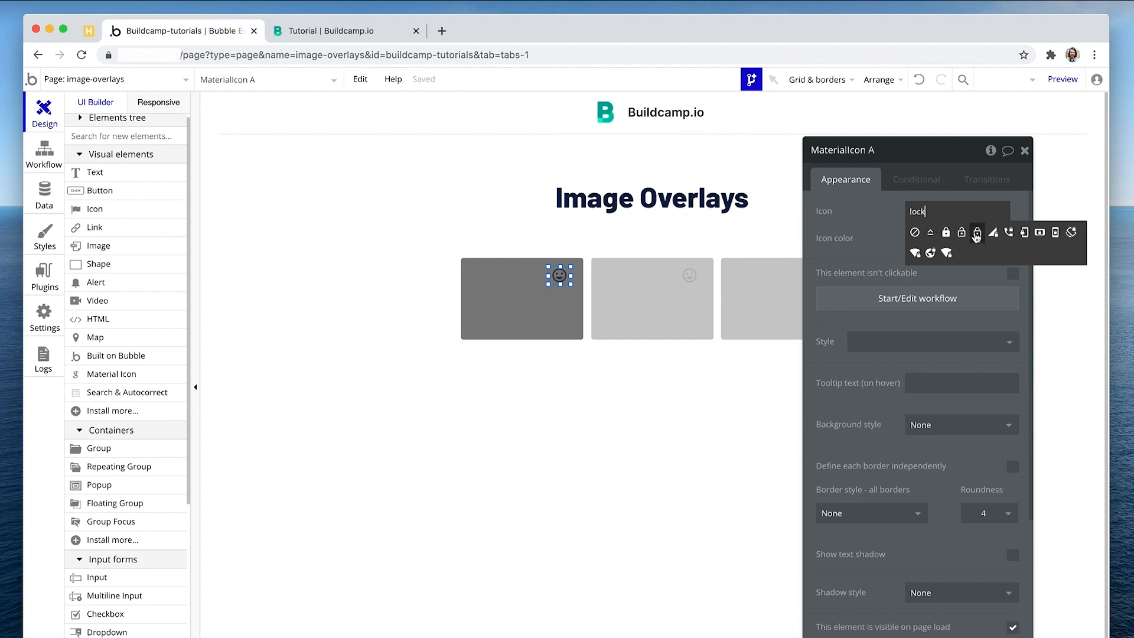
left_click(975, 232)
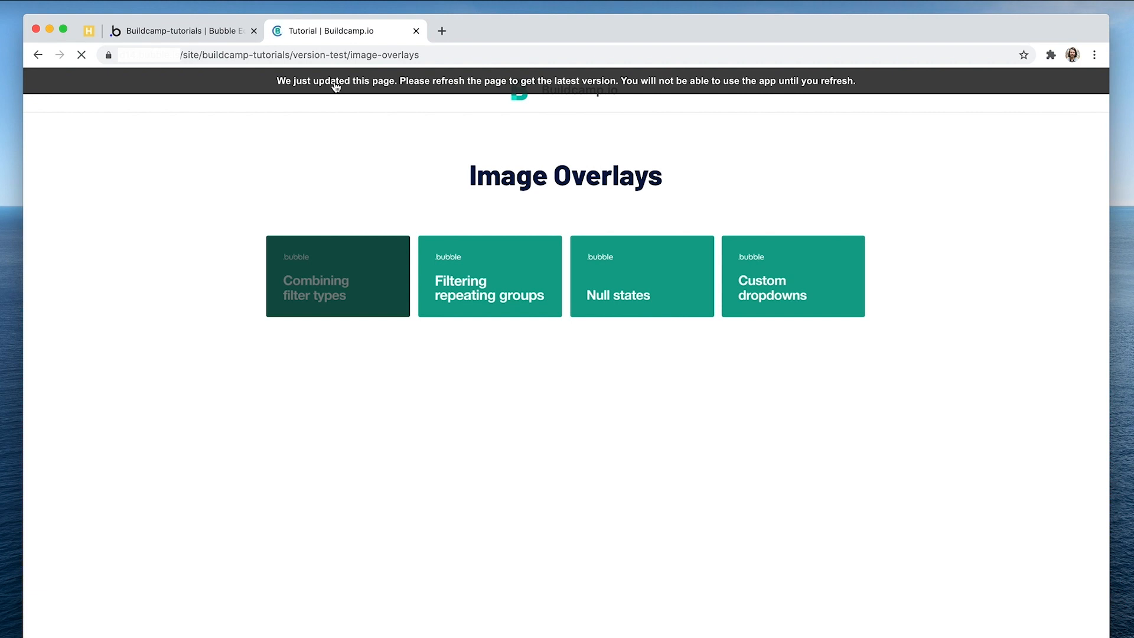
left_click(82, 55)
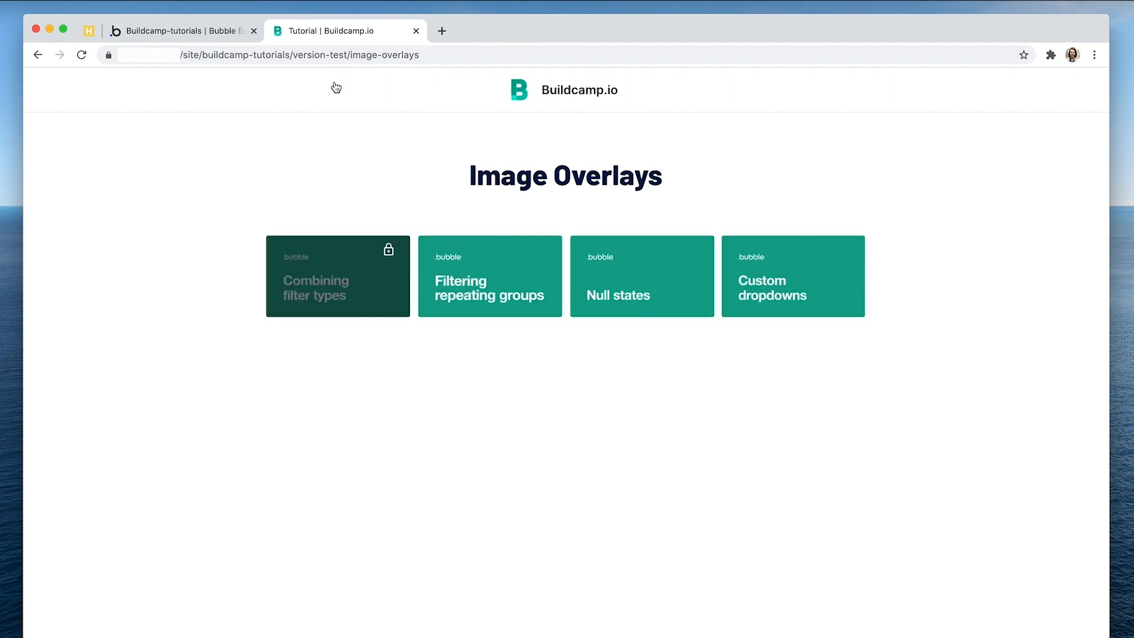